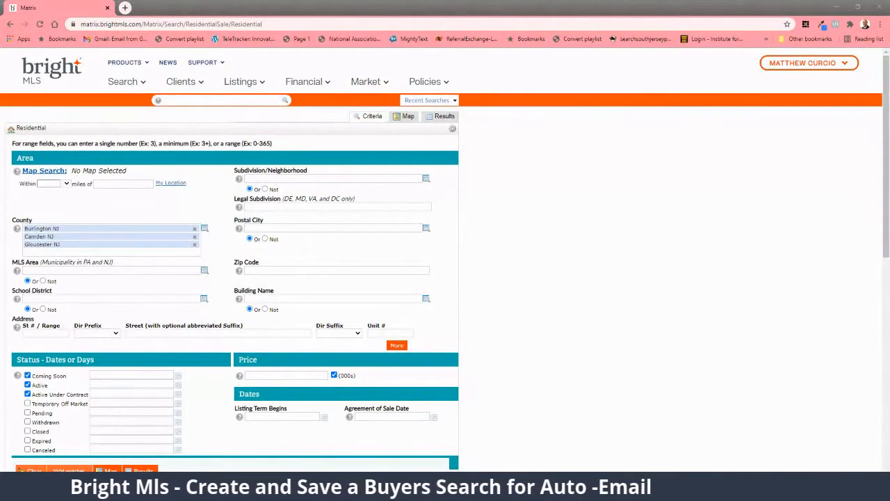
Remove Burlington and Camden counties, leaving Gloucester NJ as the only county
{"action": "key", "text": "ctrl+plus"}
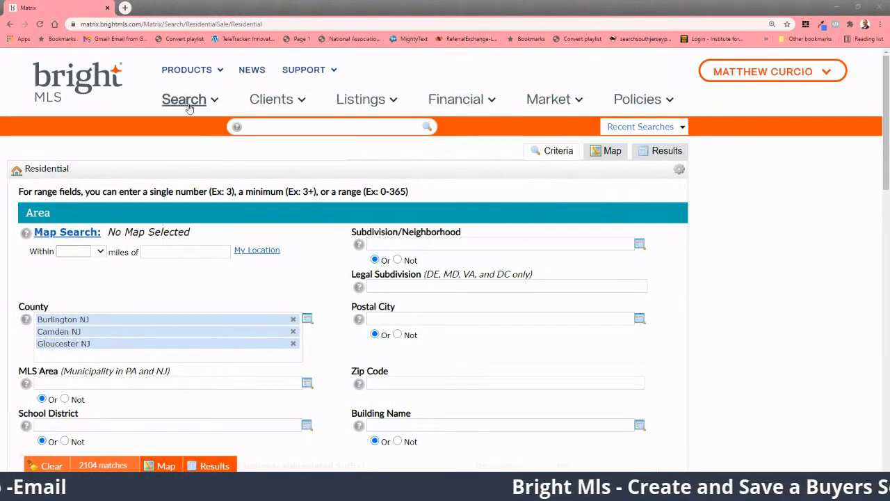
{"action": "left_click", "coordinate": [185, 98]}
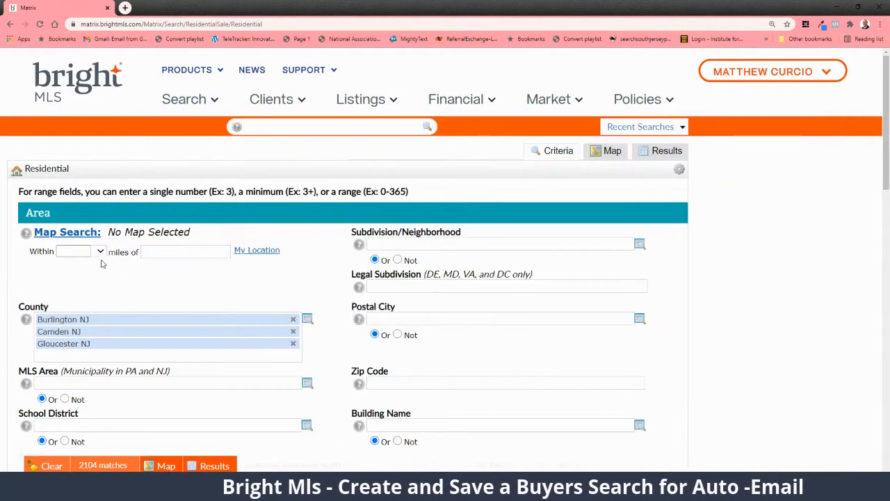
{"action": "scroll", "scroll_direction": "down", "scroll_amount": 3}
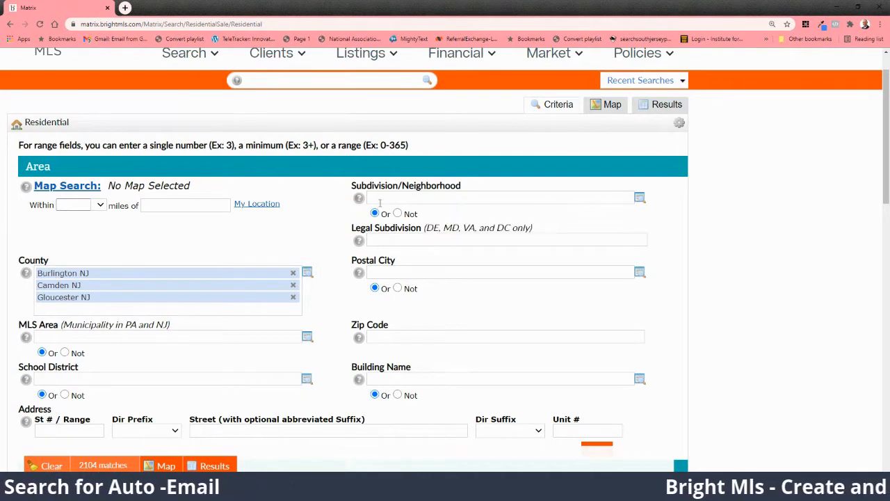
{"action": "left_click", "coordinate": [497, 197]}
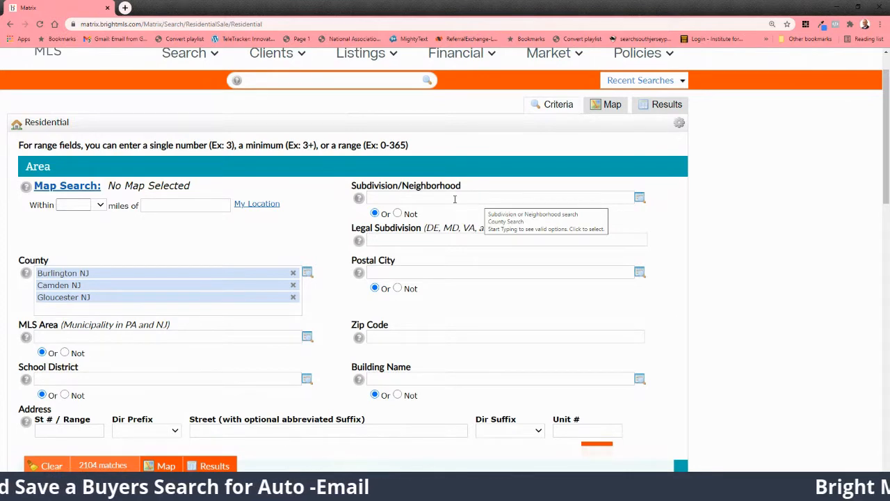
{"action": "scroll", "scroll_direction": "down", "scroll_amount": 3}
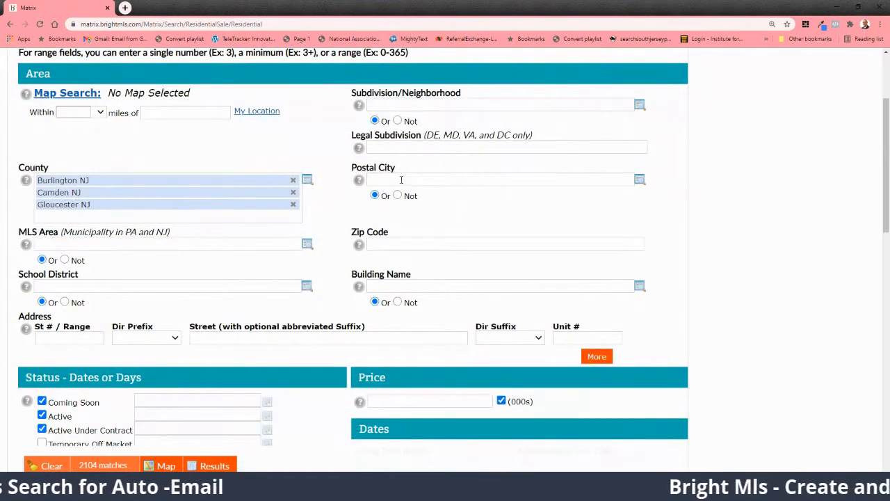
{"action": "left_click", "coordinate": [497, 180]}
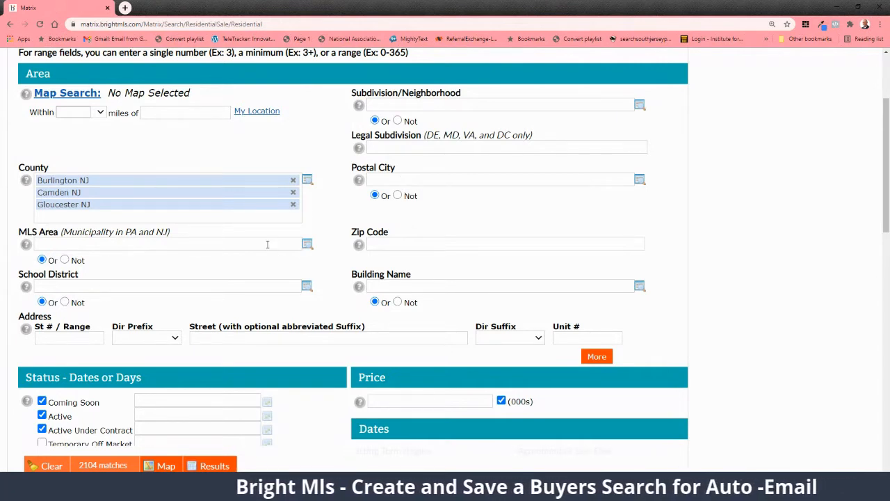
{"action": "left_click", "coordinate": [167, 243]}
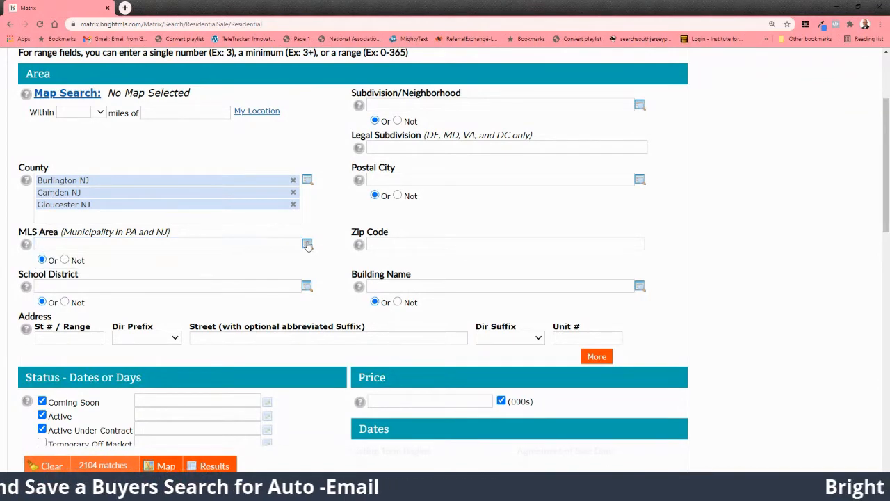
{"action": "left_click", "coordinate": [307, 245]}
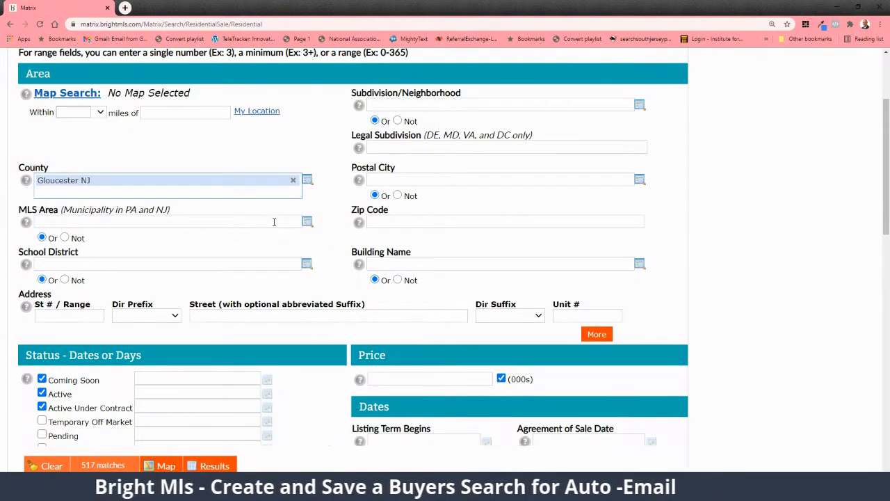
Add fifteen Gloucester County townships as MLS areas, cutting matches to 327
{"action": "left_click", "coordinate": [307, 179]}
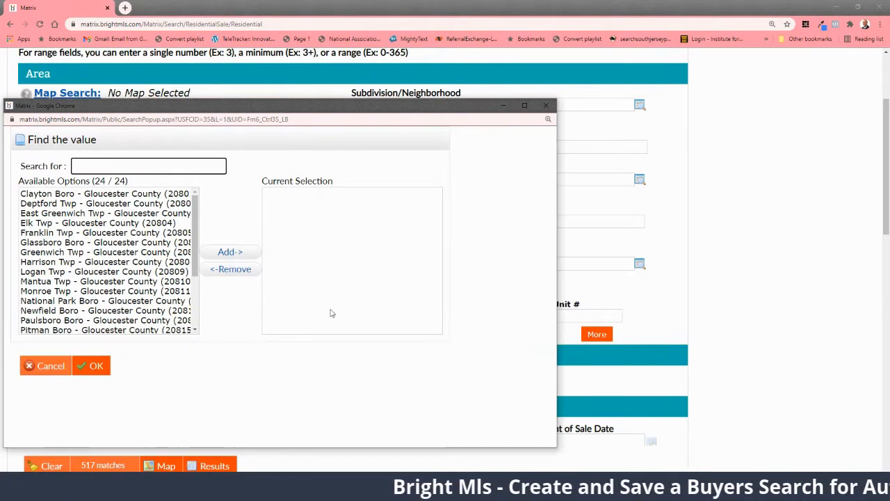
{"action": "left_click", "coordinate": [105, 203]}
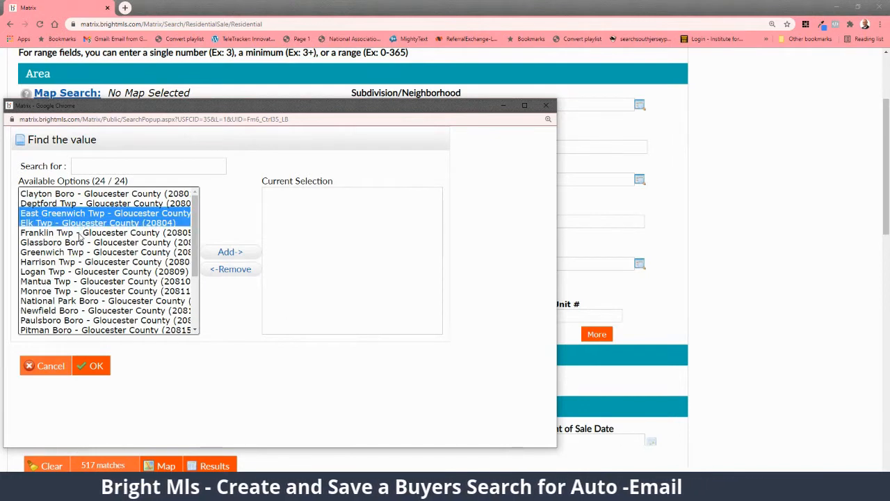
{"action": "left_click", "coordinate": [104, 242]}
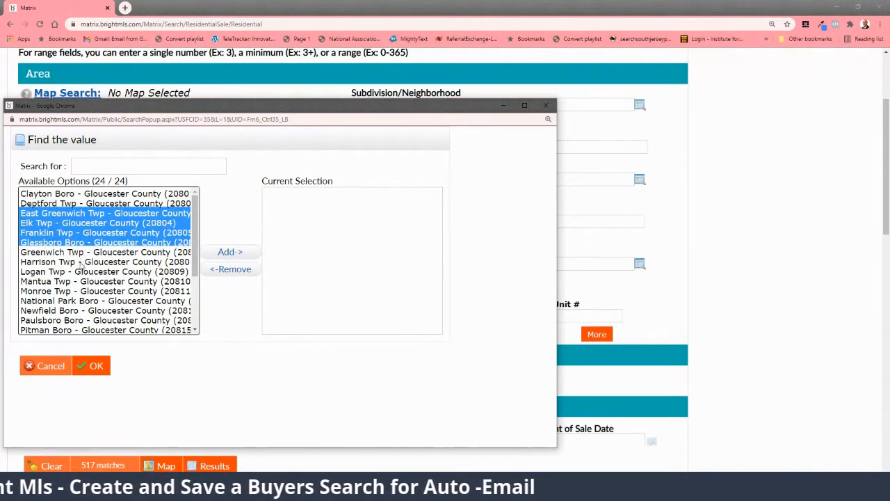
{"action": "left_click", "coordinate": [106, 252]}
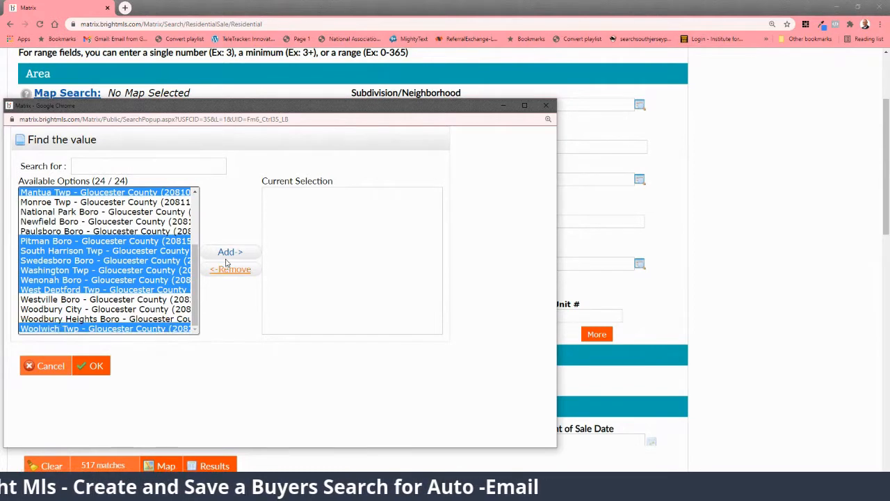
{"action": "left_click", "coordinate": [231, 251]}
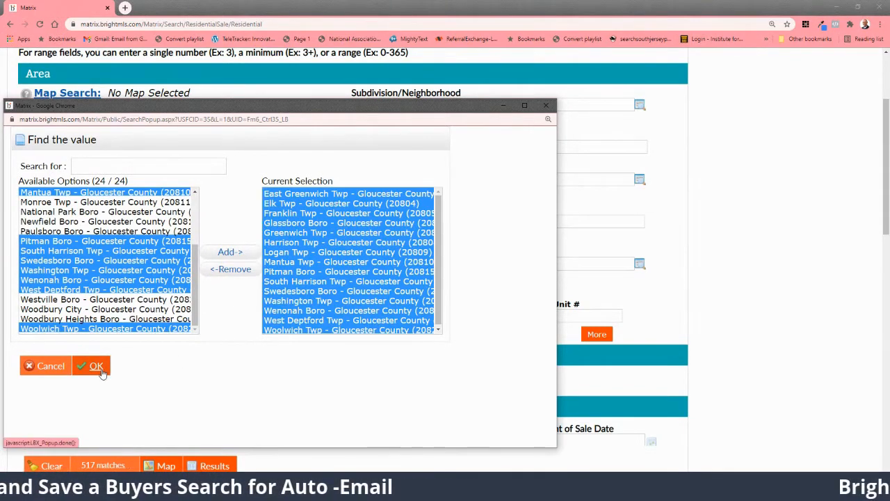
{"action": "left_click", "coordinate": [96, 366]}
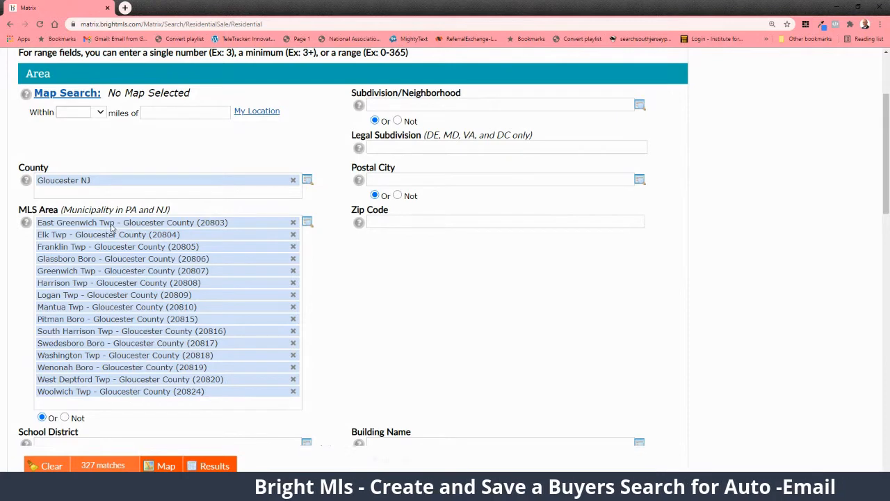
{"action": "mouse_move", "coordinate": [86, 277]}
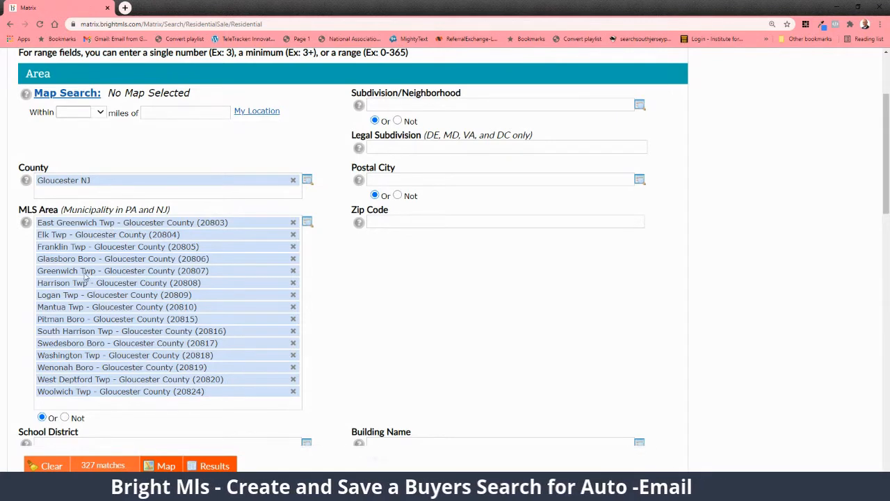
{"action": "scroll", "scroll_direction": "down", "scroll_amount": 3}
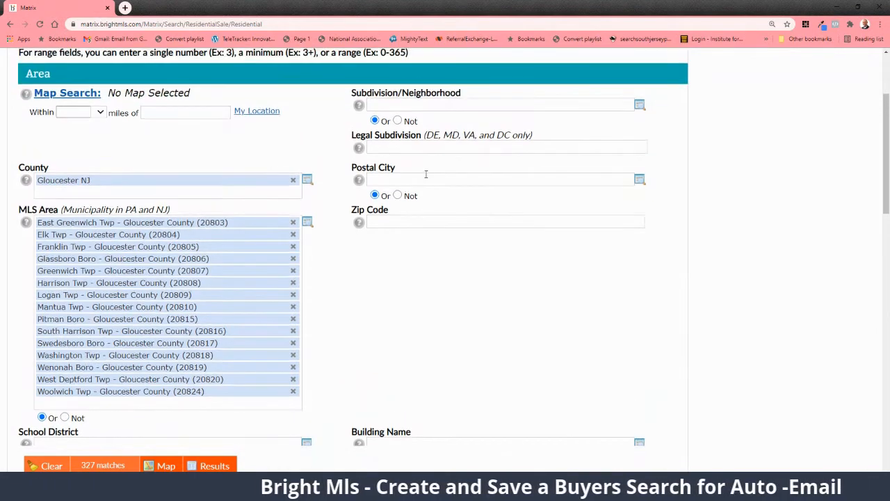
{"action": "scroll", "scroll_direction": "down", "scroll_amount": 3}
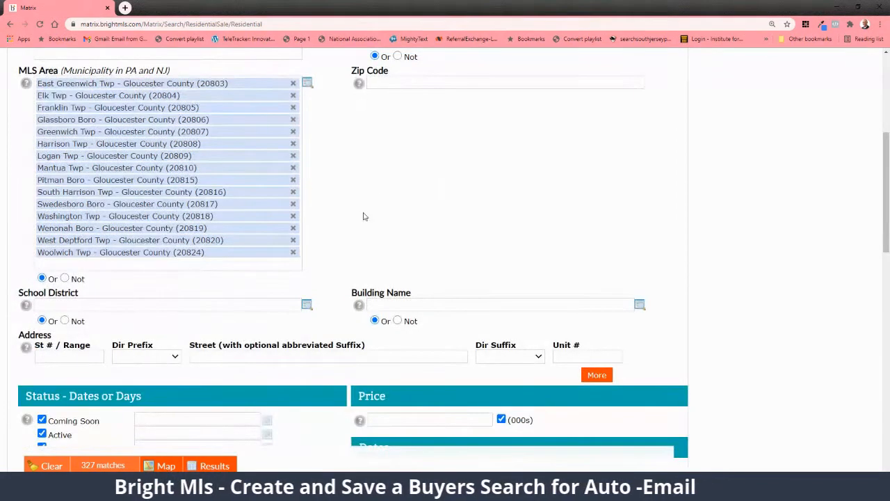
{"action": "scroll", "scroll_direction": "down", "scroll_amount": 3}
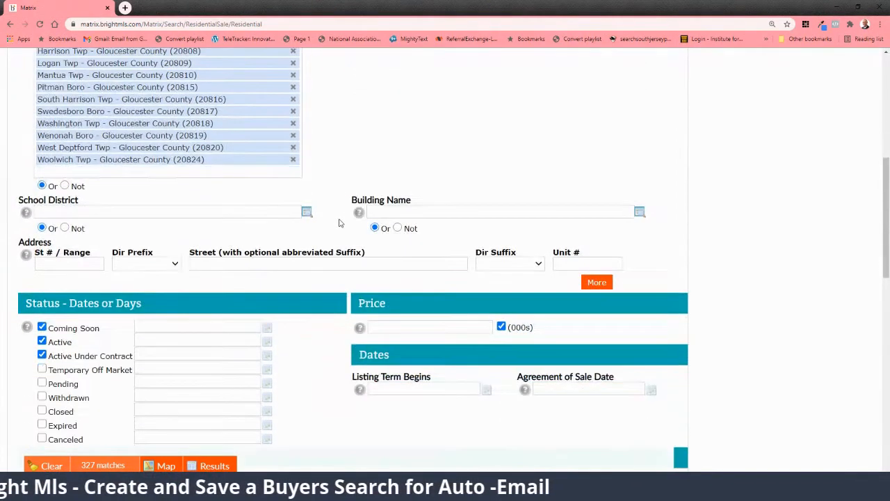
{"action": "scroll", "scroll_direction": "down", "scroll_amount": 3}
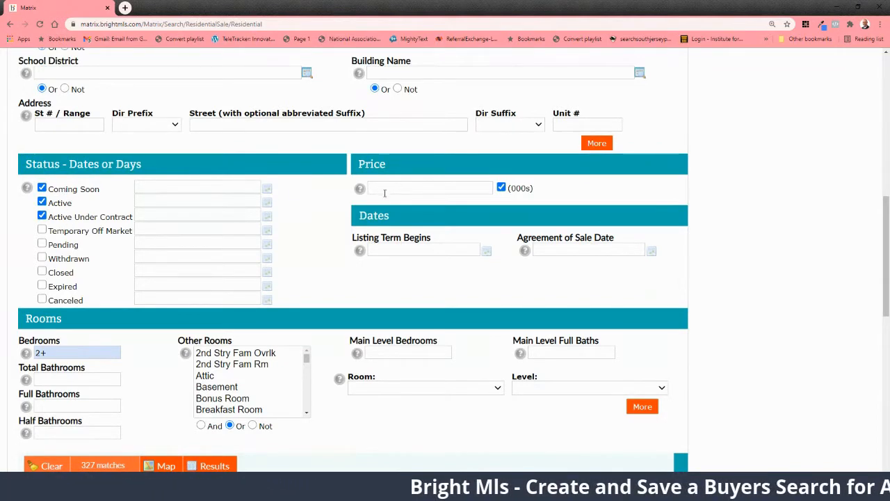
Enter price 300-450, Bedrooms 4+ and Full Bathrooms 2+ for 48 matches
{"action": "left_click", "coordinate": [429, 188]}
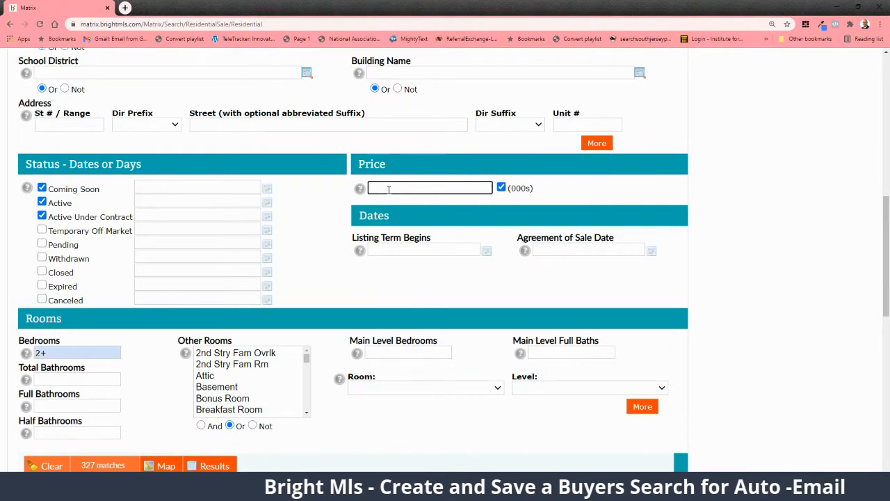
{"action": "type", "text": "300-450"}
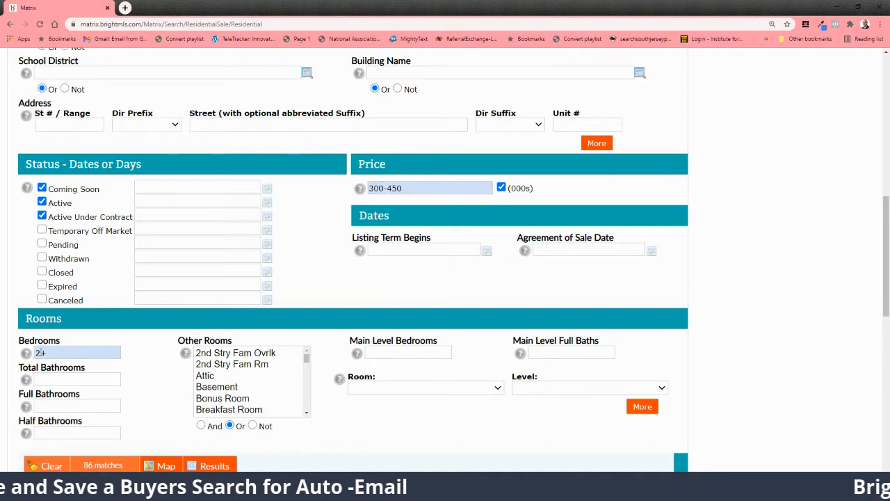
{"action": "type", "text": "4"}
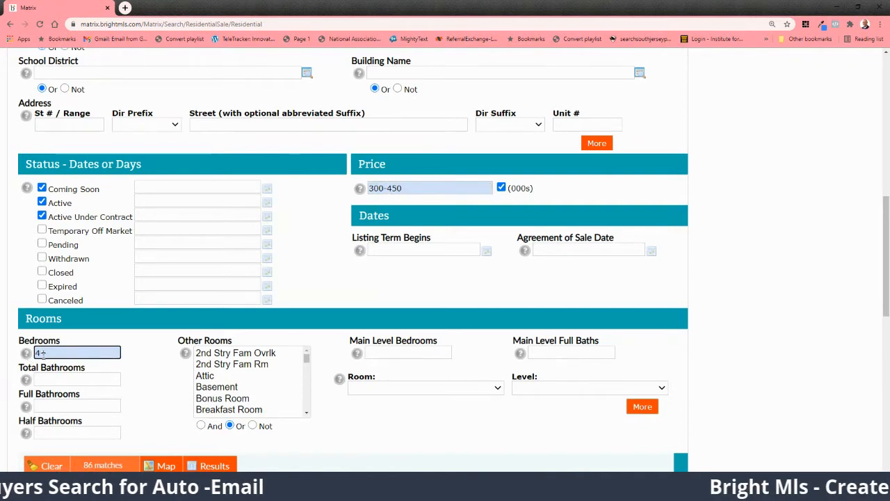
{"action": "scroll", "scroll_direction": "down", "scroll_amount": 3}
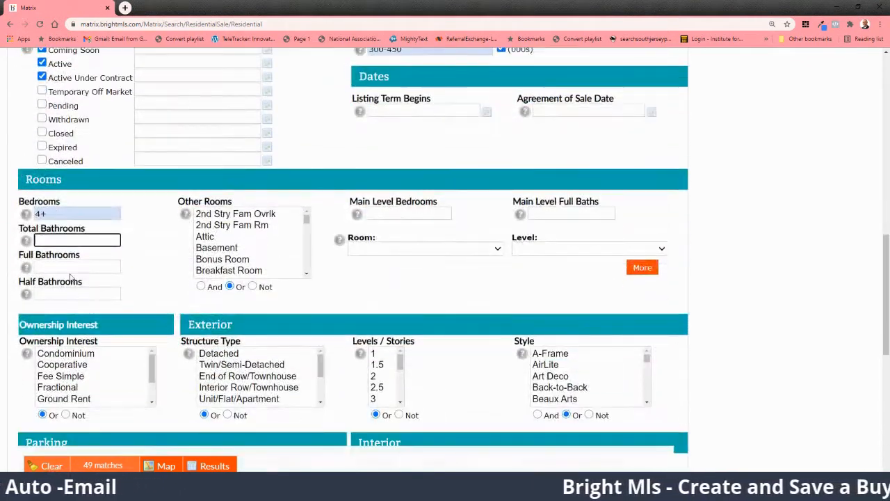
{"action": "type", "text": "2+"}
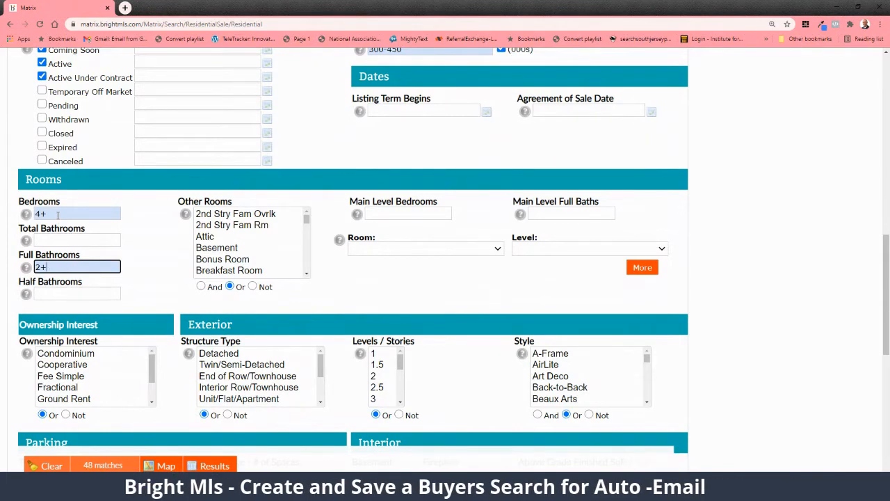
{"action": "left_click", "coordinate": [77, 214]}
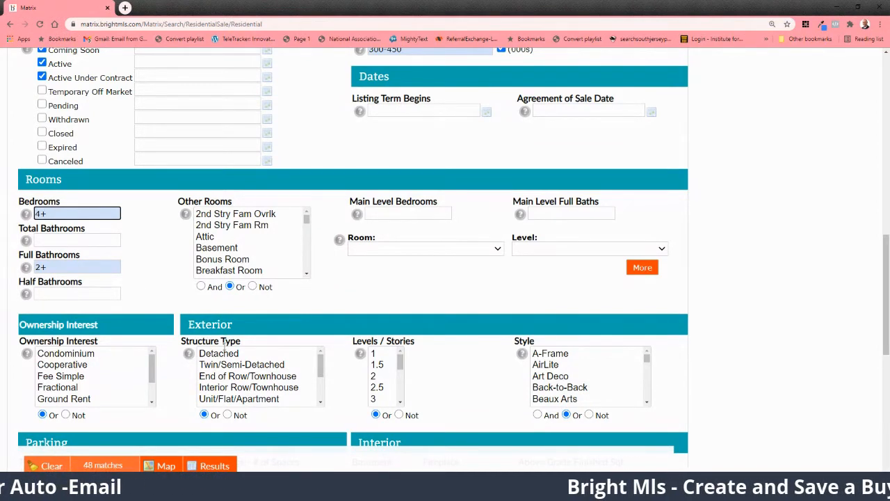
Choose Detached structure type and clear the Levels/Stories exclusion, giving 46 matches
{"action": "left_click", "coordinate": [218, 353]}
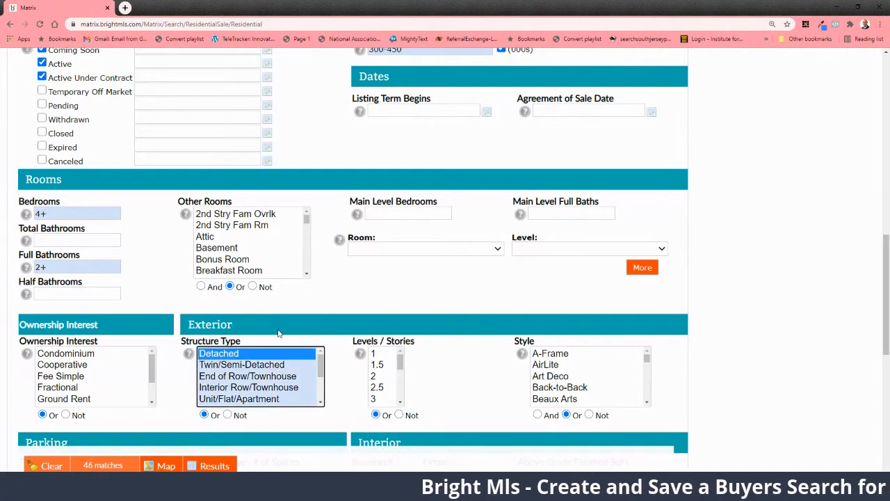
{"action": "scroll", "scroll_direction": "down", "scroll_amount": 3}
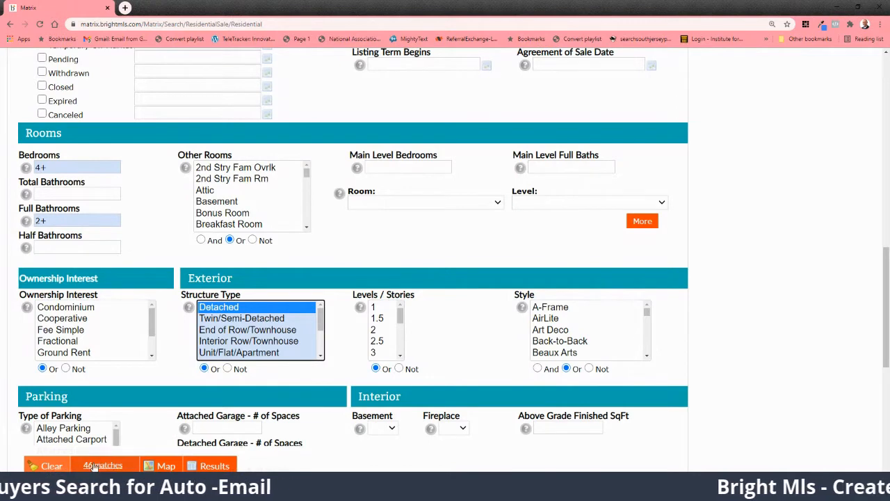
{"action": "mouse_move", "coordinate": [355, 360]}
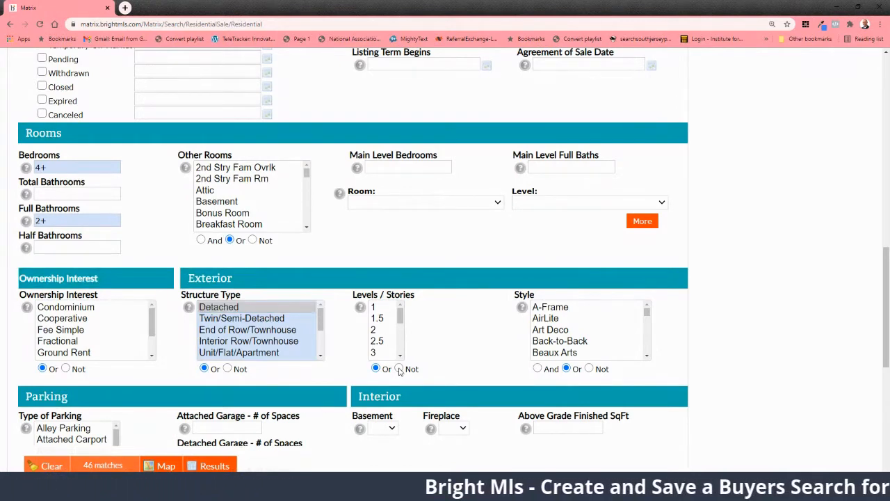
{"action": "left_click", "coordinate": [373, 307]}
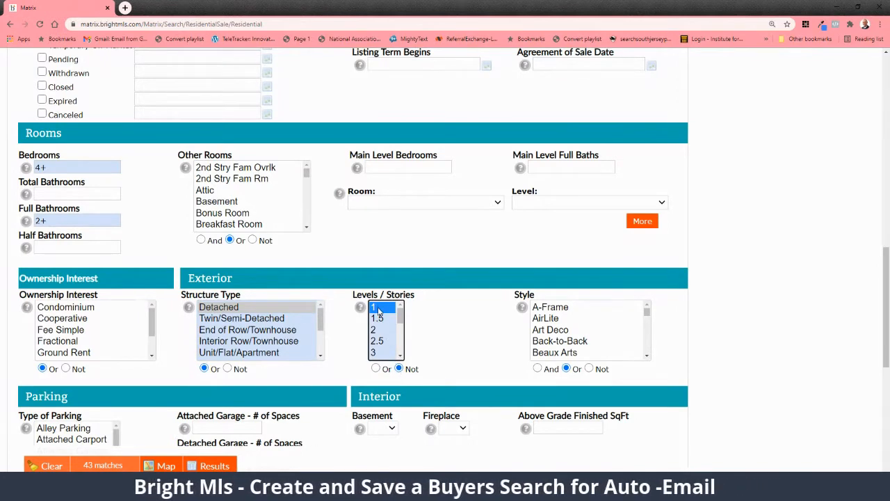
{"action": "mouse_move", "coordinate": [376, 369]}
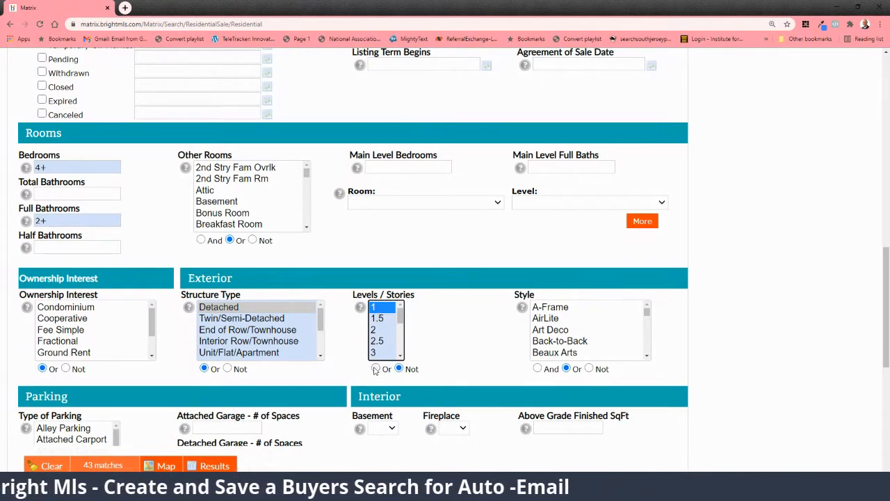
{"action": "left_click", "coordinate": [373, 307]}
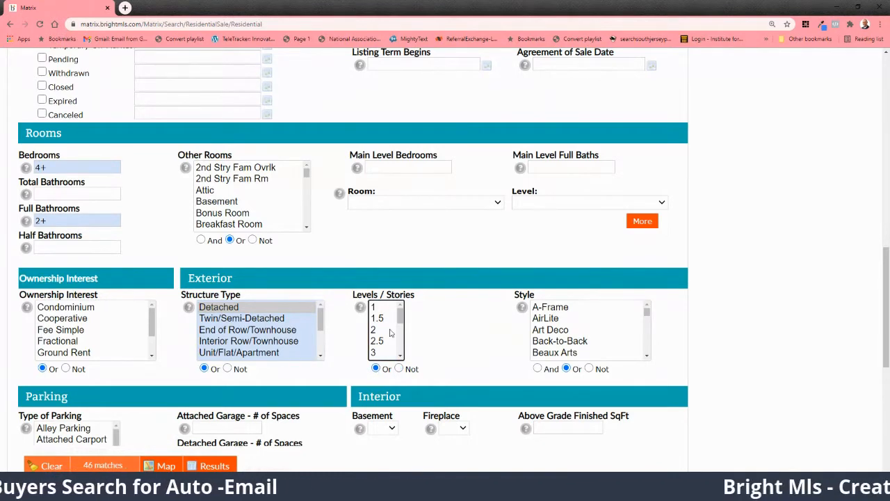
{"action": "scroll", "scroll_direction": "down", "scroll_amount": 3}
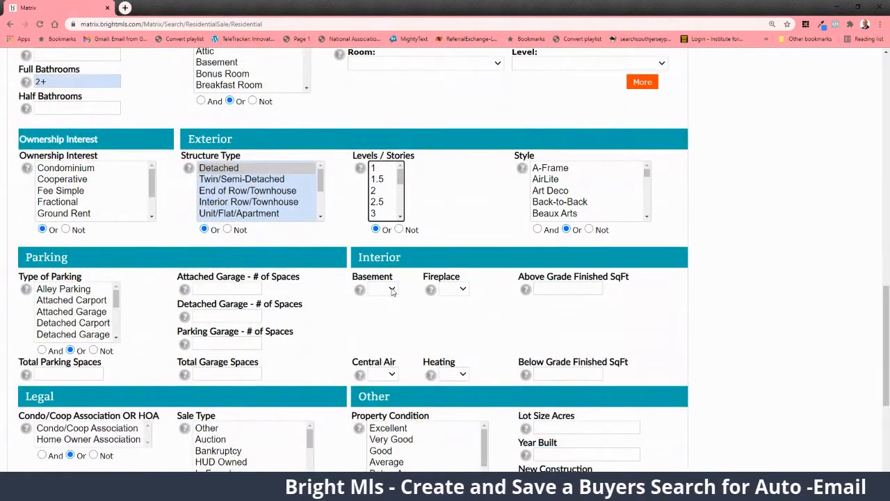
Set the Basement dropdown to Yes
{"action": "left_click", "coordinate": [392, 289]}
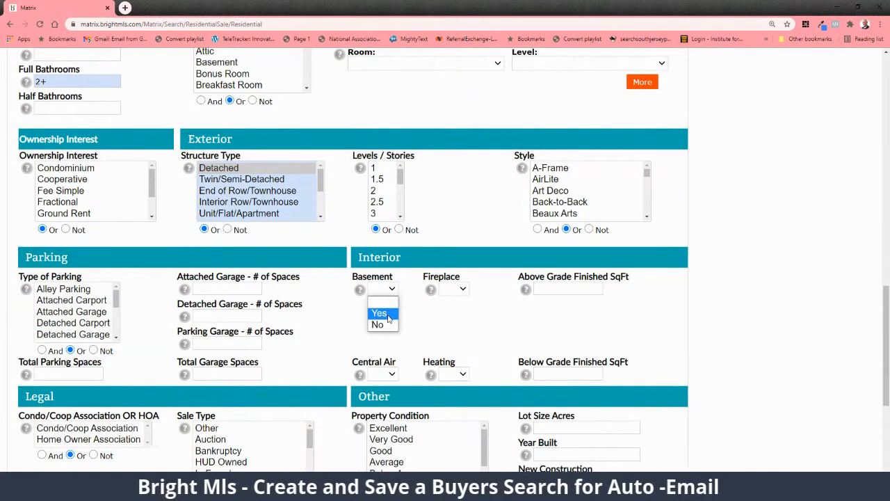
{"action": "left_click", "coordinate": [379, 313]}
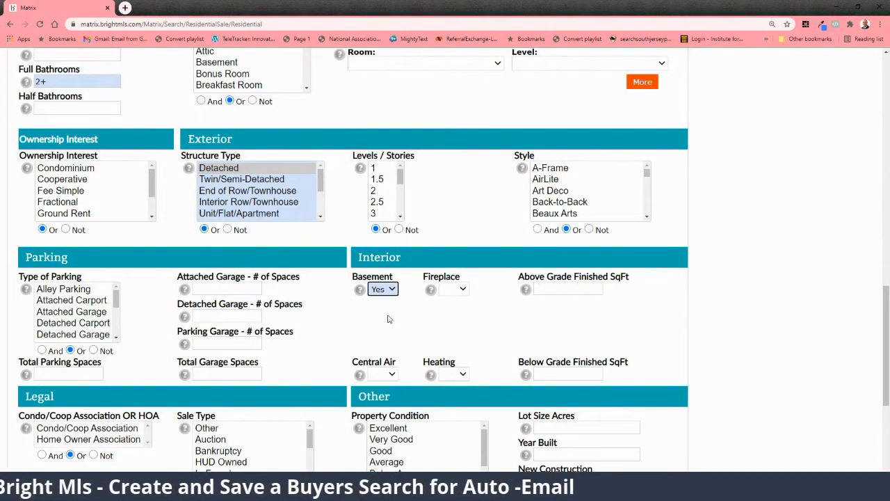
{"action": "scroll", "scroll_direction": "down", "scroll_amount": 3}
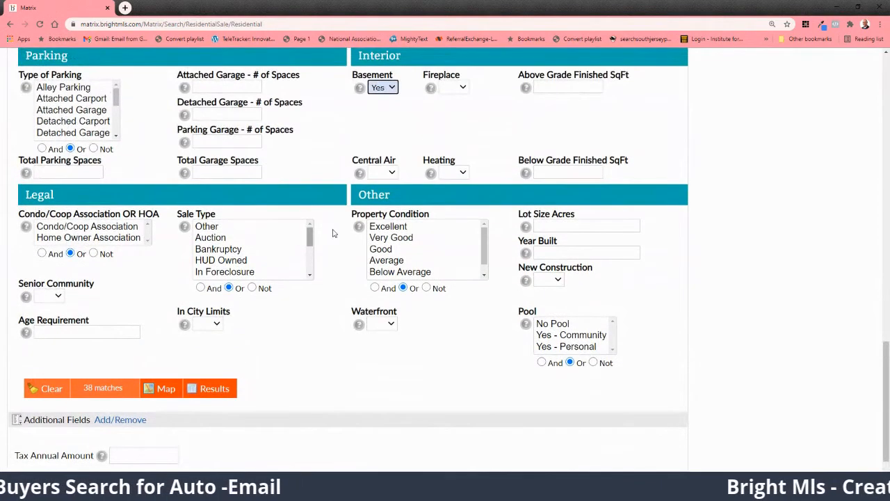
{"action": "mouse_move", "coordinate": [391, 237]}
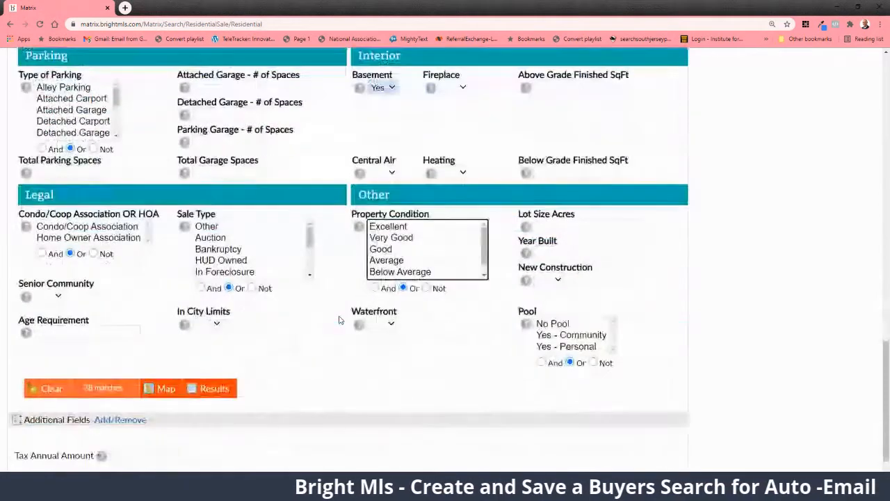
{"action": "scroll", "scroll_direction": "down", "scroll_amount": 3}
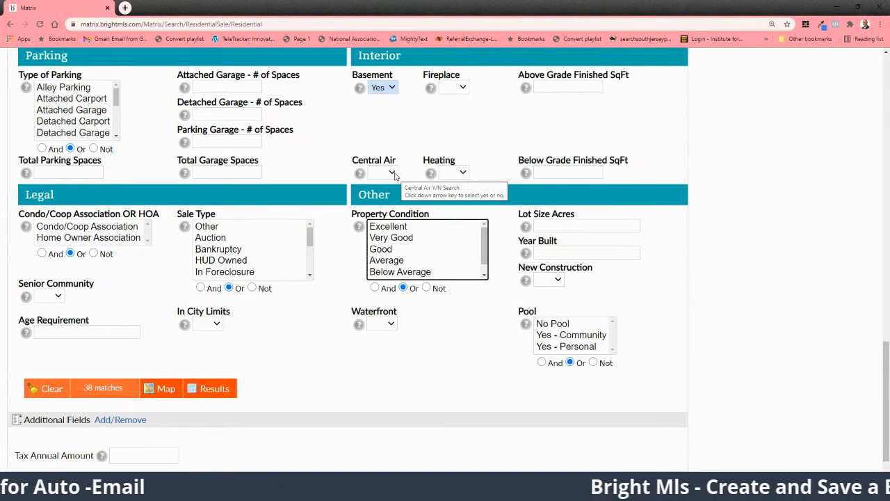
Try Central Air = Yes, then reset Central Air to blank
{"action": "left_click", "coordinate": [391, 172]}
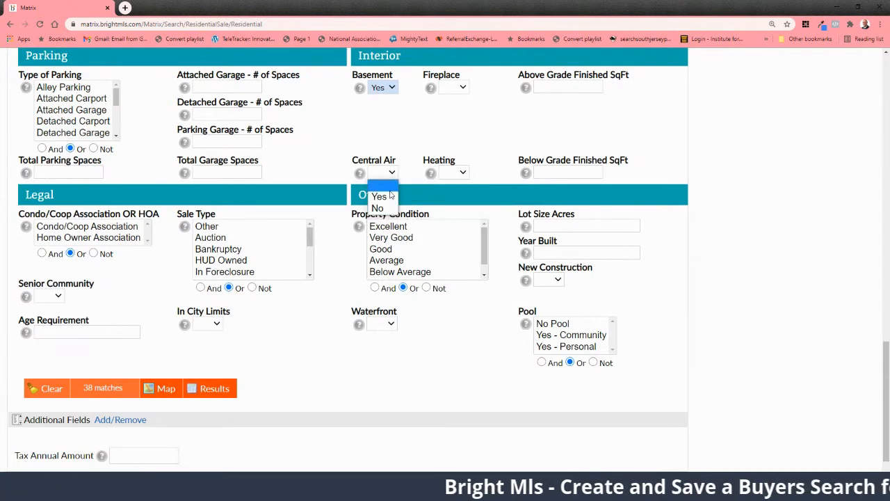
{"action": "left_click", "coordinate": [379, 196]}
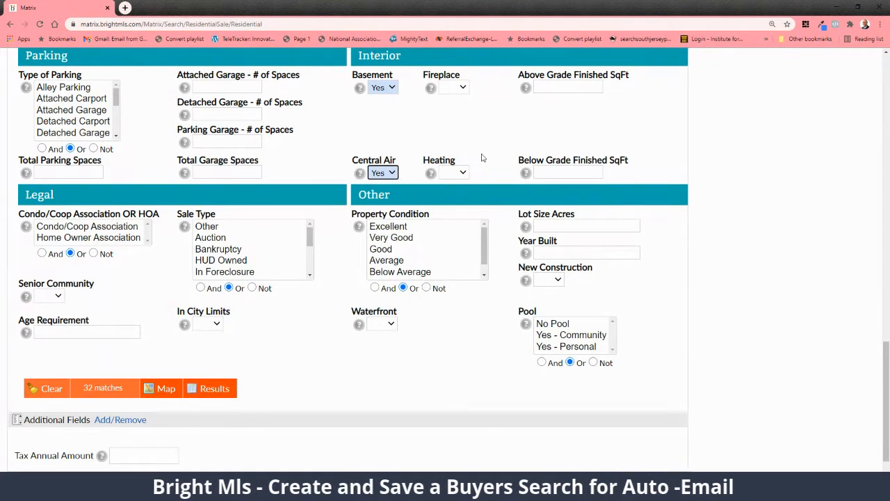
{"action": "left_click", "coordinate": [382, 172]}
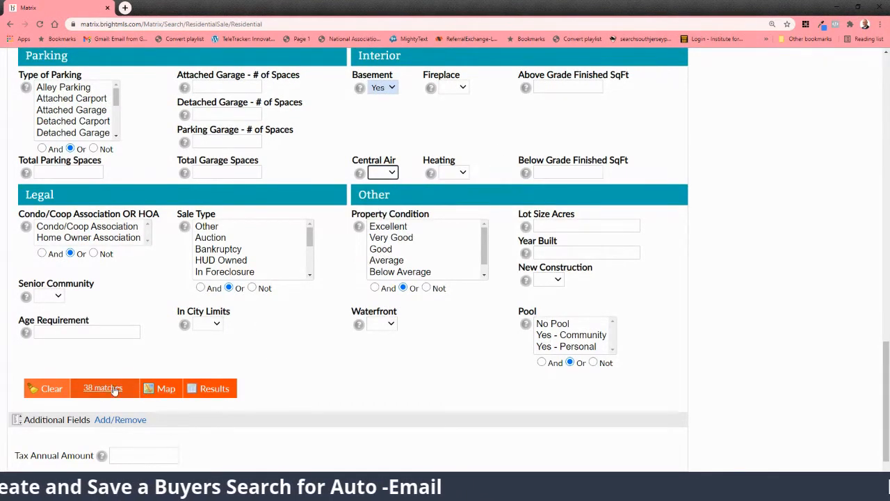
{"action": "scroll", "scroll_direction": "down", "scroll_amount": 3}
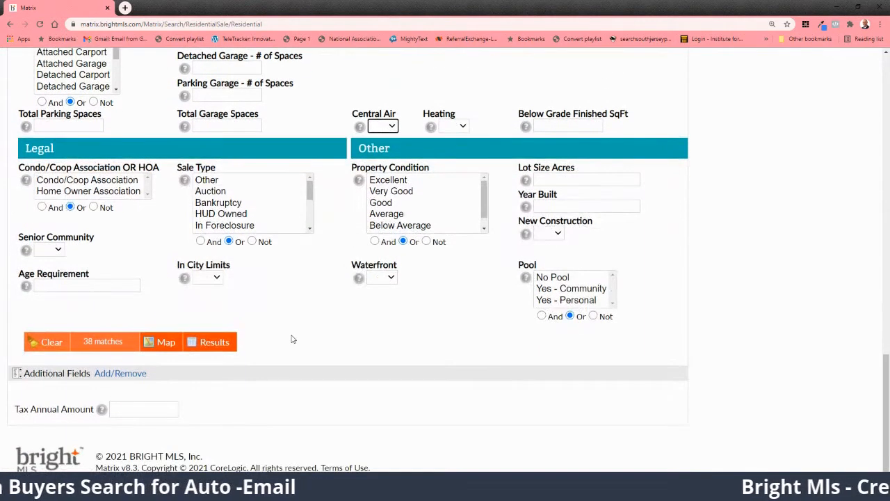
{"action": "scroll", "scroll_direction": "down", "scroll_amount": 3}
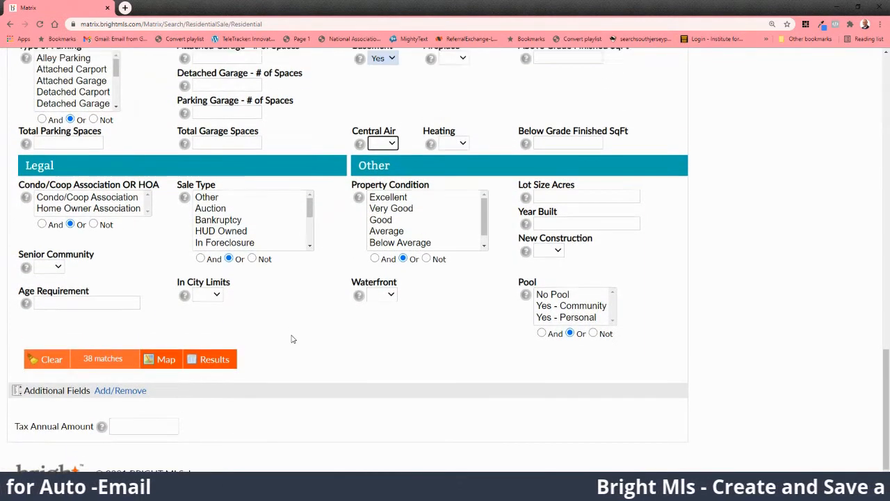
{"action": "scroll", "scroll_direction": "up", "scroll_amount": 3}
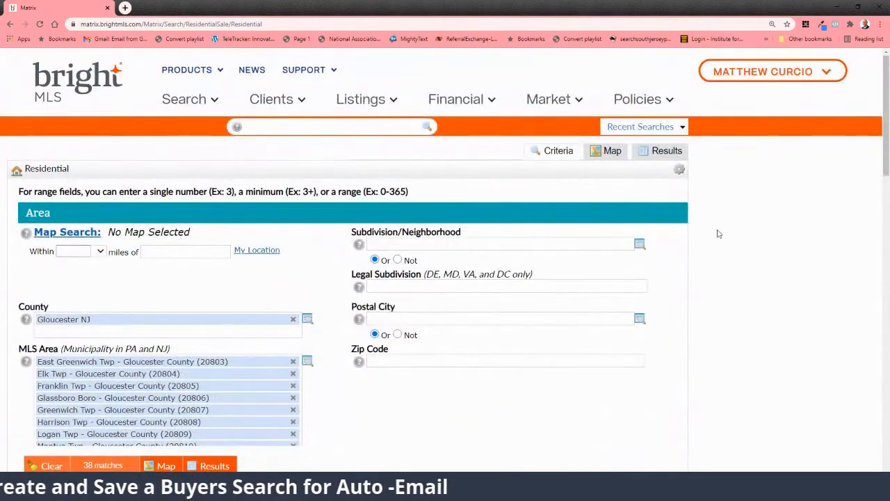
Display the 38 matching listings with the criteria summary
{"action": "scroll", "scroll_direction": "down", "scroll_amount": 3}
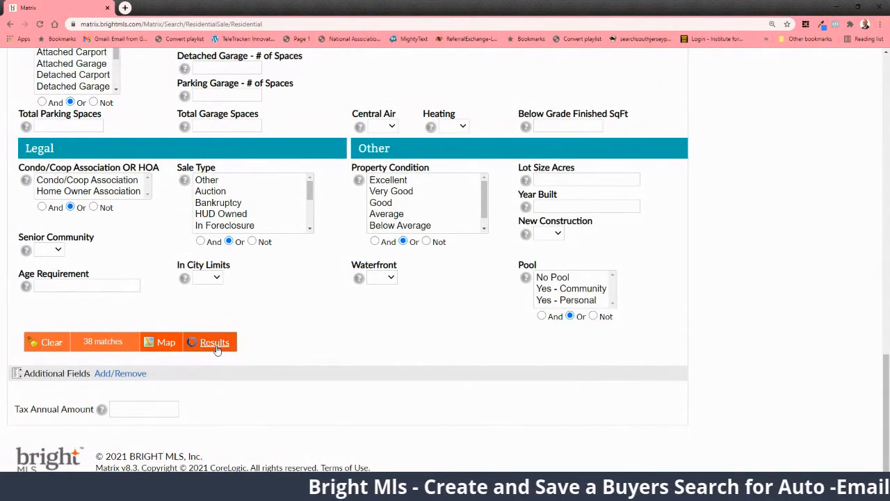
{"action": "left_click", "coordinate": [215, 342]}
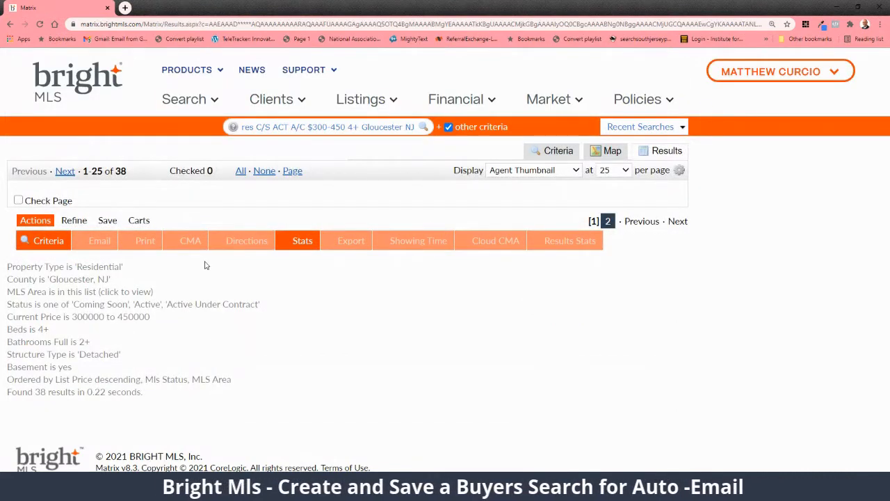
Switch to the listing detail view, check all 38 listings, and choose Email
{"action": "left_click", "coordinate": [667, 151]}
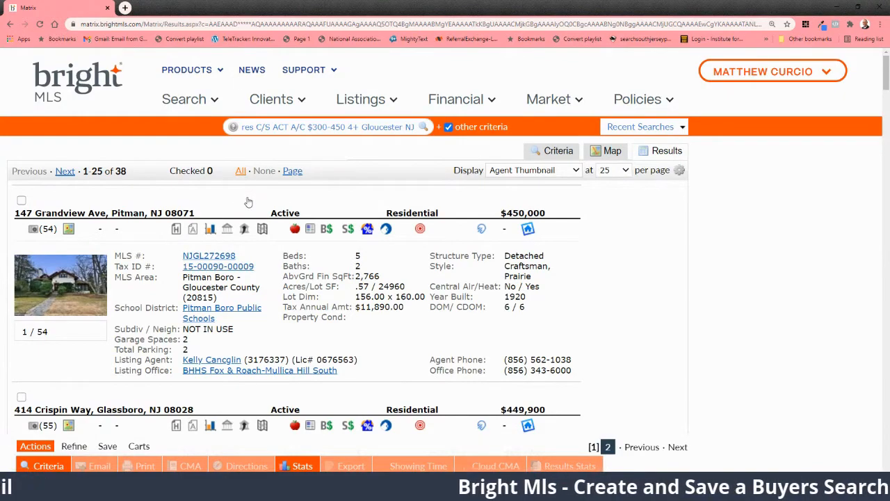
{"action": "scroll", "scroll_direction": "down", "scroll_amount": 3}
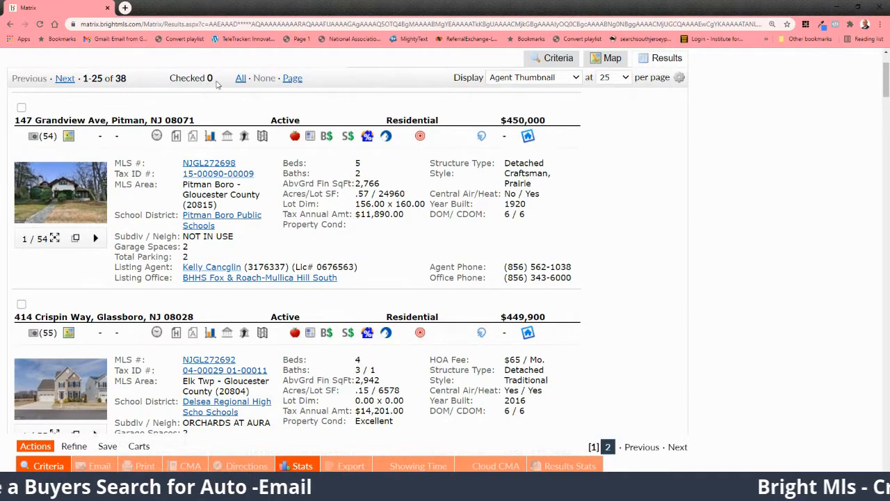
{"action": "left_click", "coordinate": [240, 77]}
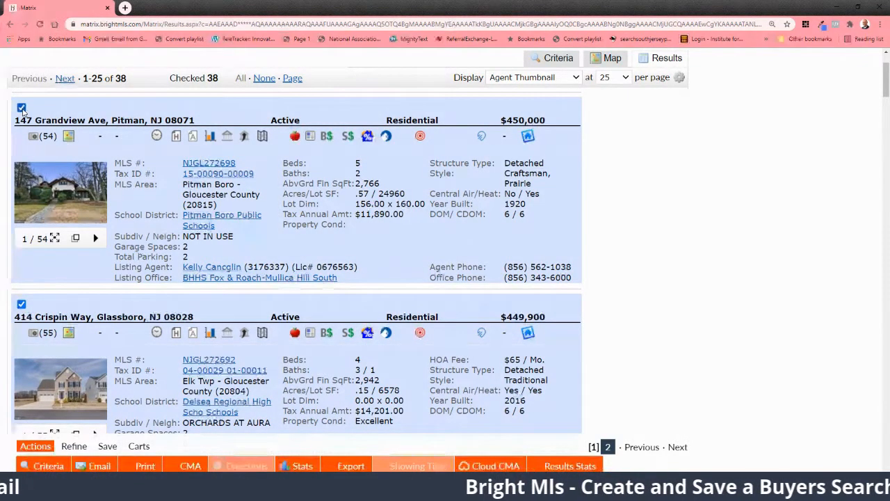
{"action": "scroll", "scroll_direction": "down", "scroll_amount": 3}
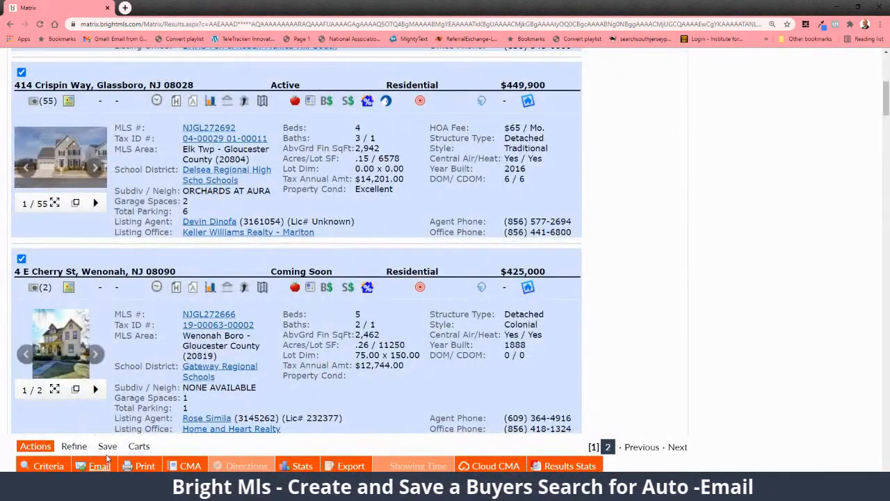
{"action": "left_click", "coordinate": [100, 466]}
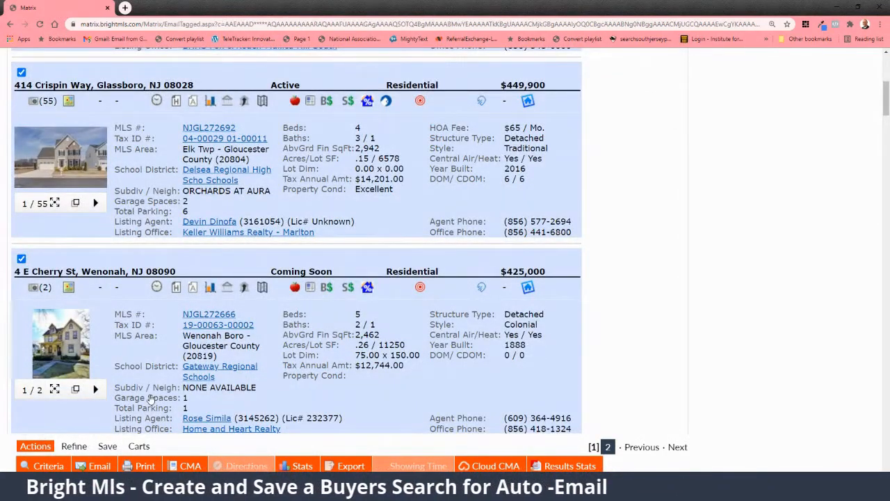
Bring up the Email 38 Listings form
{"action": "left_click", "coordinate": [94, 465]}
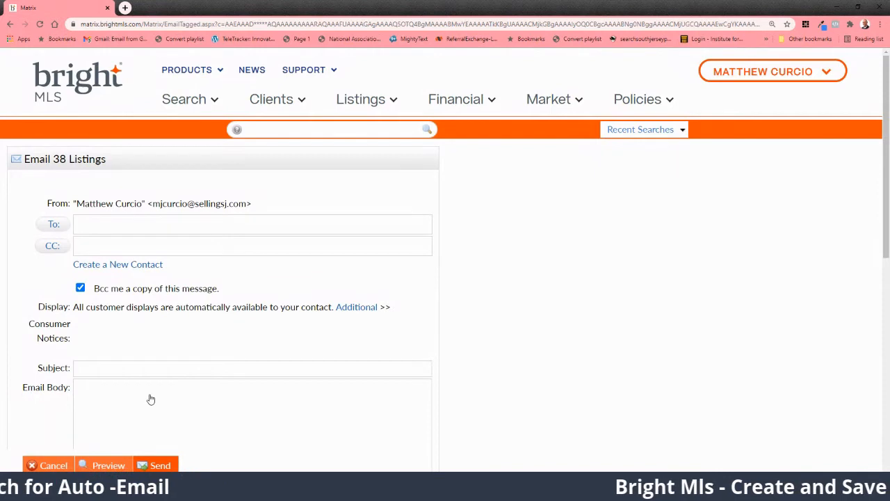
{"action": "mouse_move", "coordinate": [137, 252]}
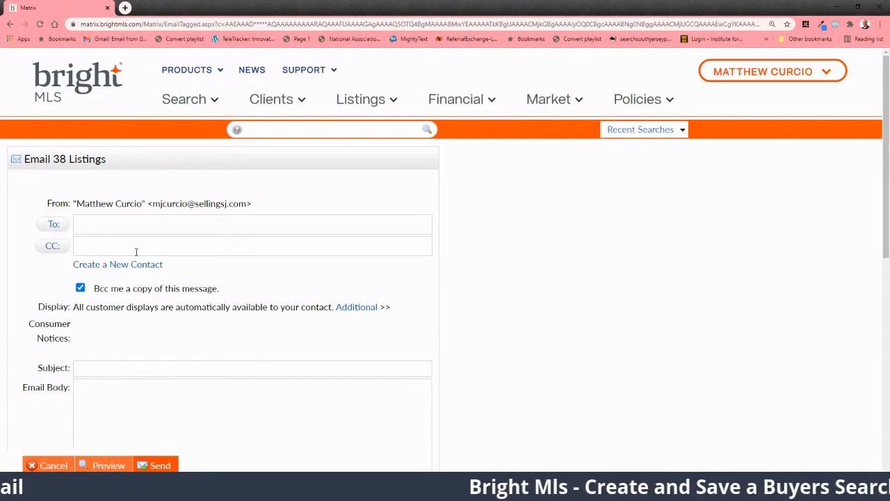
{"action": "left_click", "coordinate": [117, 264]}
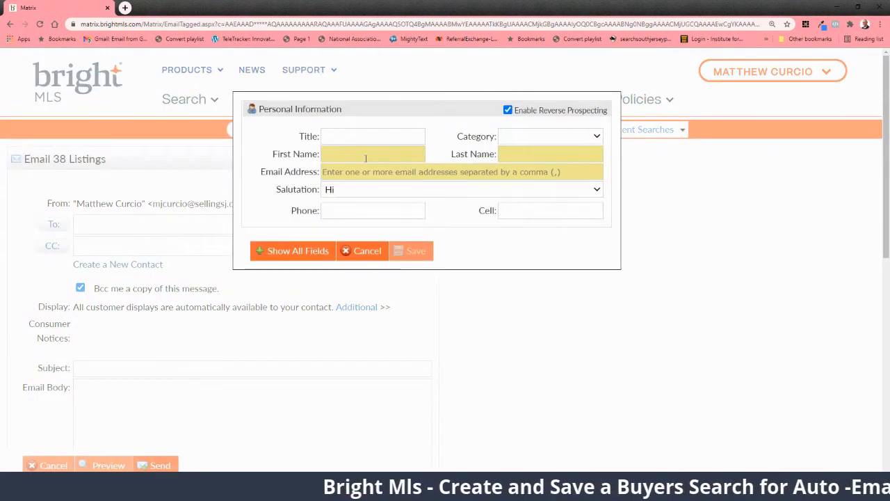
{"action": "type", "text": "Dennis"}
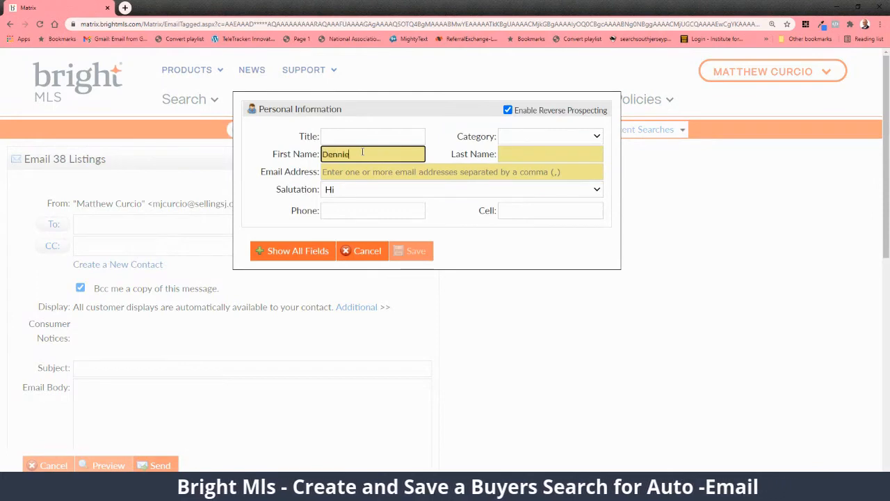
{"action": "type", "text": "Freund"}
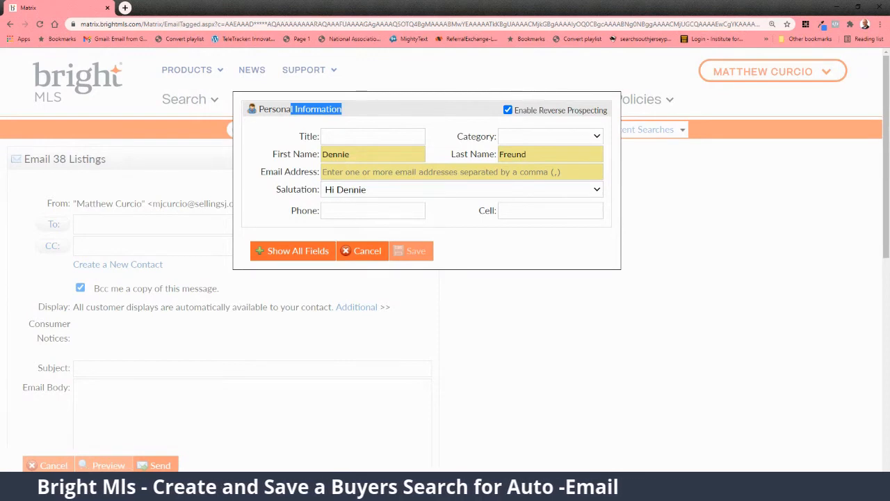
{"action": "left_click", "coordinate": [410, 251]}
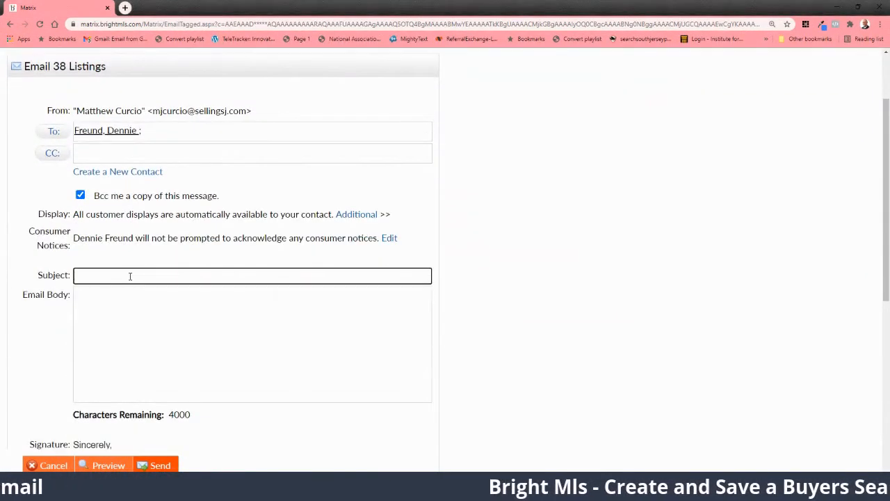
Enter subject 'Listings to Check Out' and a short friendly message body
{"action": "type", "text": "Listings to"}
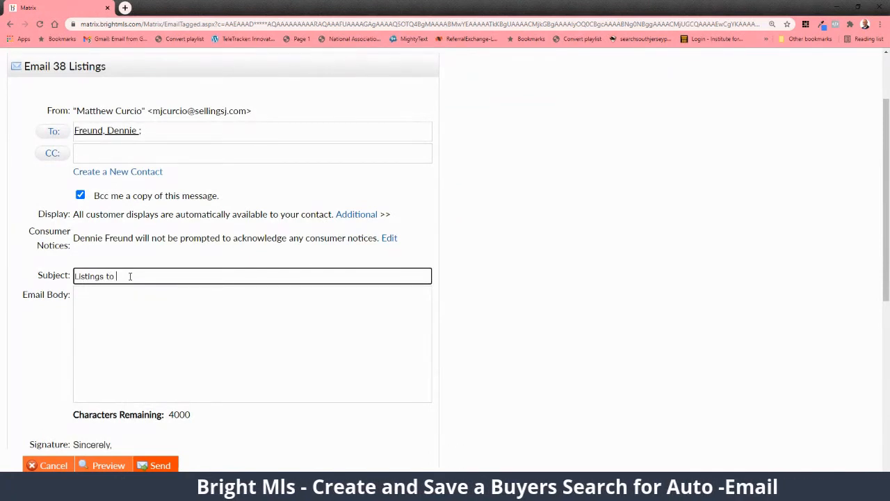
{"action": "type", "text": "Check"}
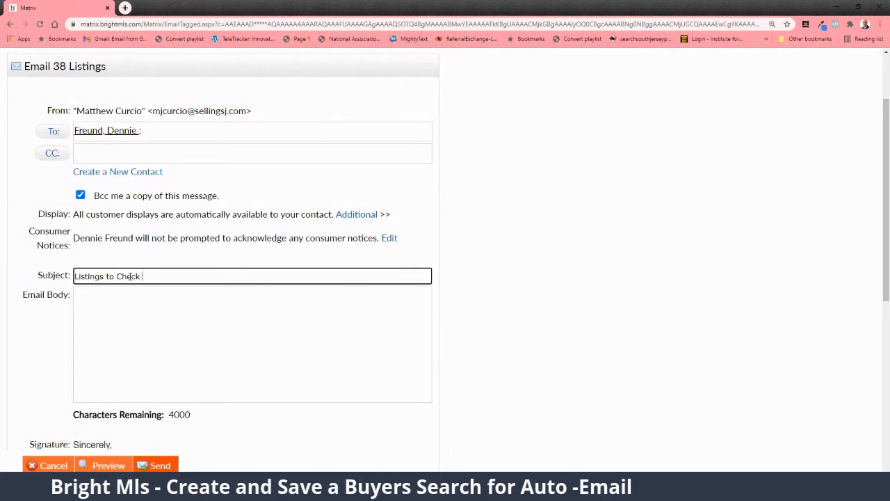
{"action": "type", "text": "Let me know if you"}
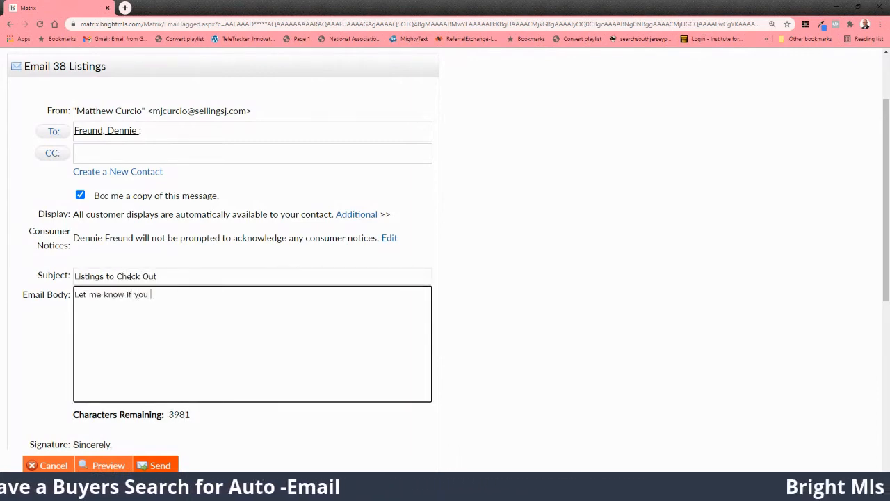
{"action": "type", "text": "like any."}
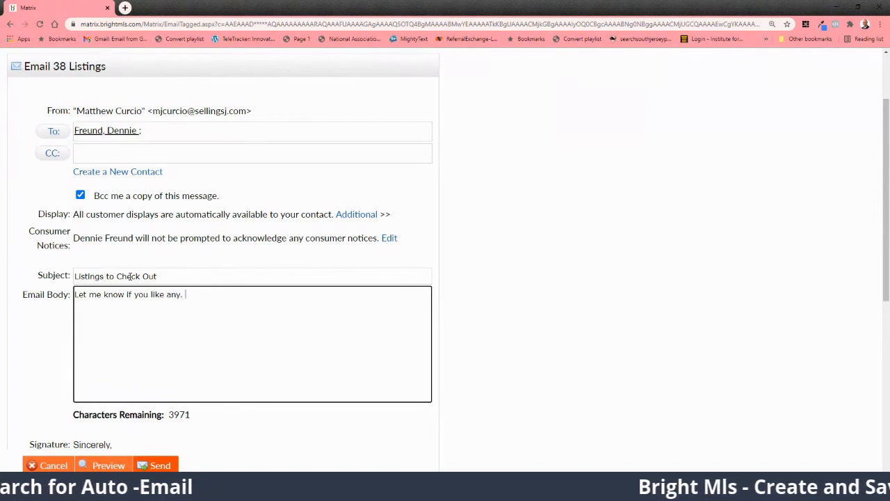
{"action": "type", "text": "Talk to you soon!"}
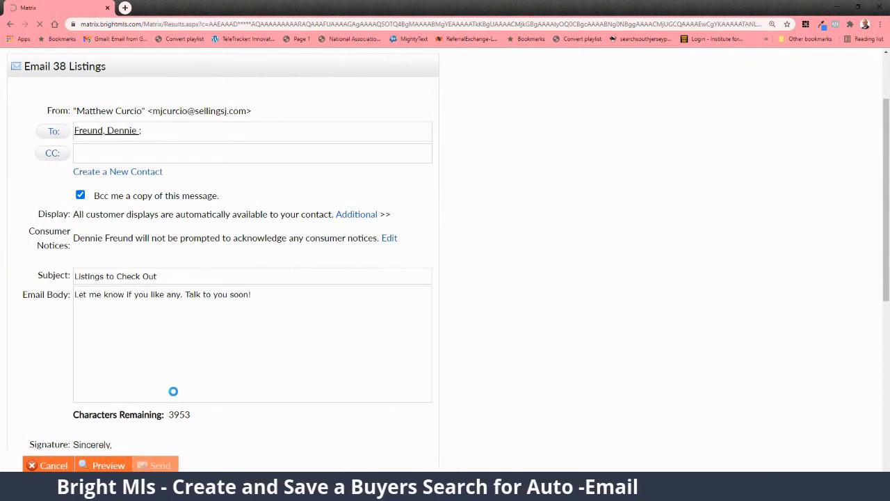
{"action": "left_click", "coordinate": [161, 465]}
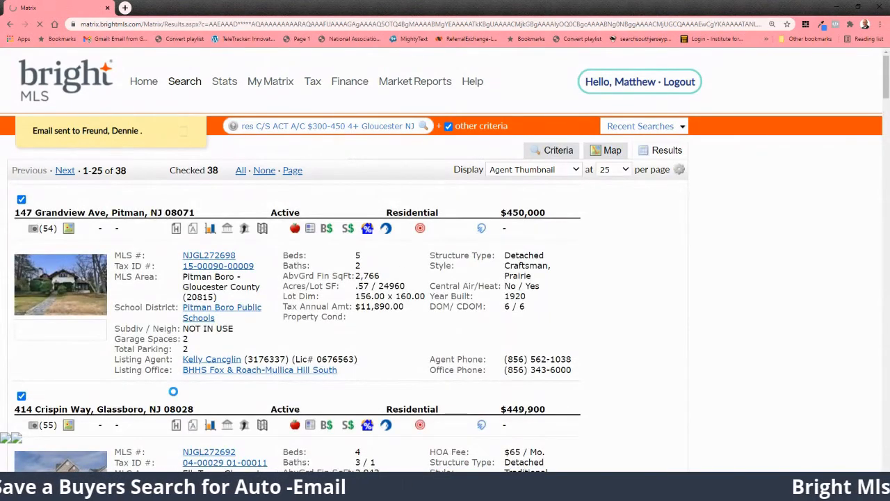
{"action": "scroll", "scroll_direction": "down", "scroll_amount": 3}
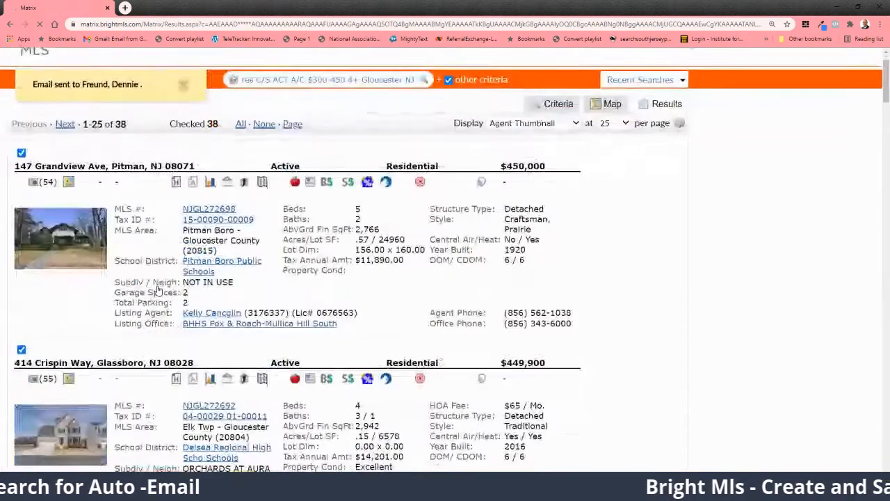
{"action": "scroll", "scroll_direction": "down", "scroll_amount": 3}
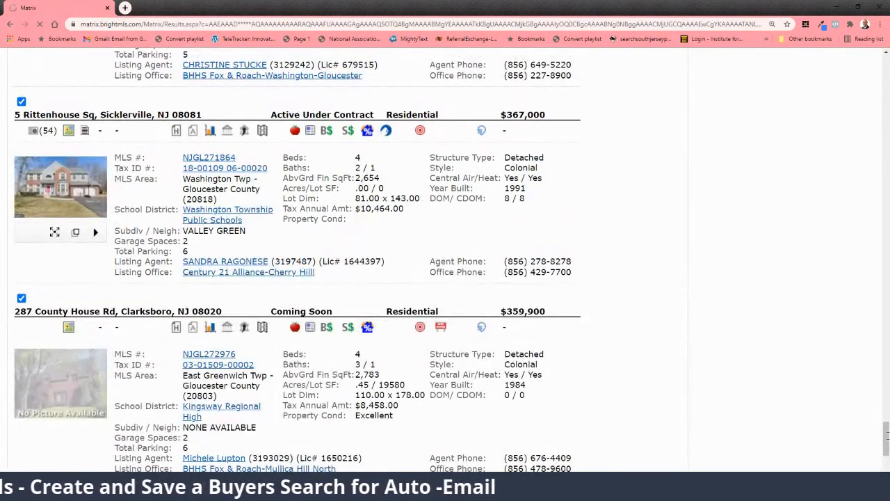
{"action": "mouse_move", "coordinate": [647, 236]}
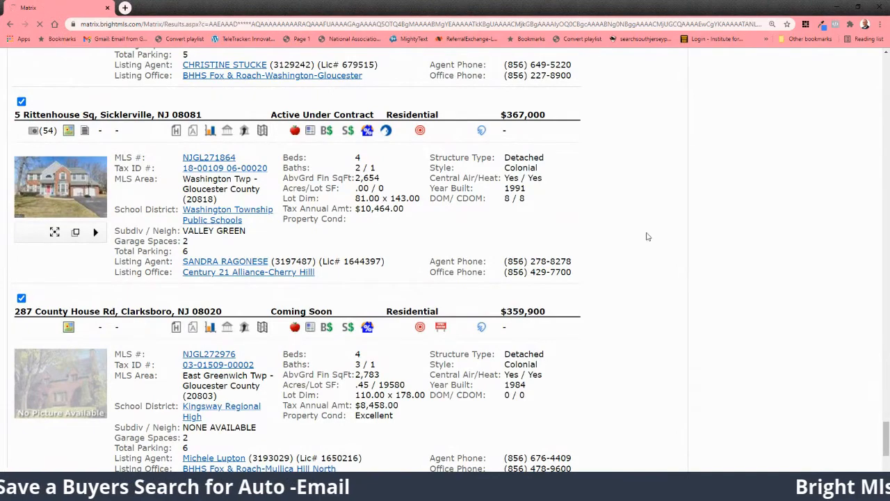
{"action": "scroll", "scroll_direction": "up", "scroll_amount": 3}
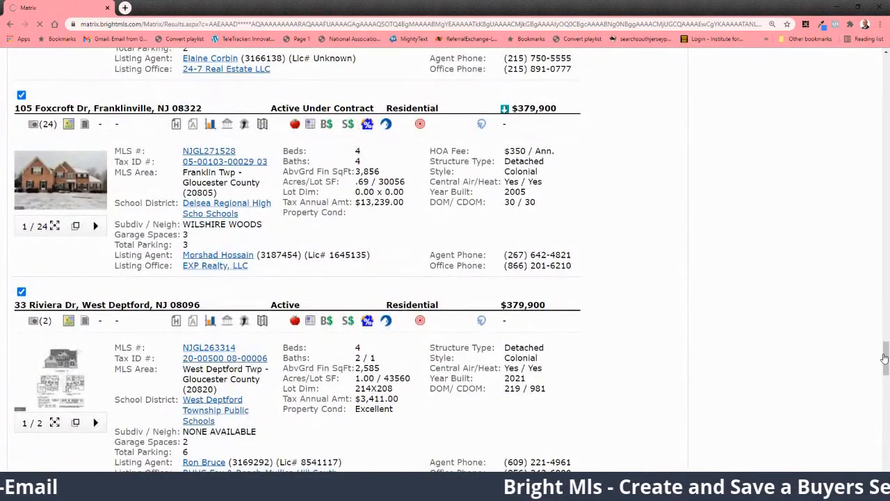
{"action": "scroll", "scroll_direction": "down", "scroll_amount": 3}
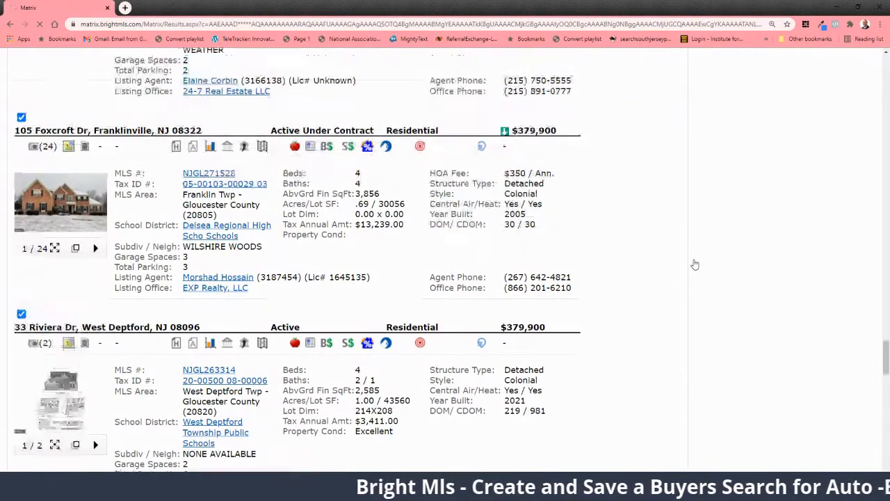
{"action": "scroll", "scroll_direction": "down", "scroll_amount": 3}
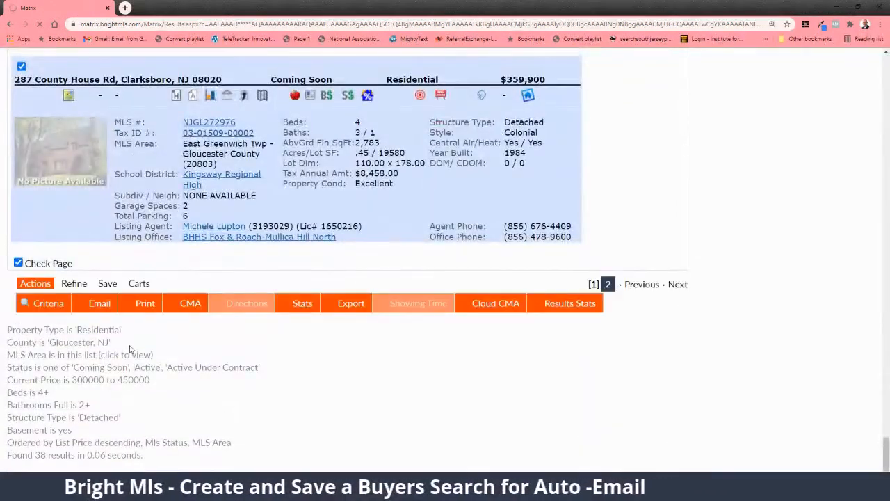
{"action": "left_click", "coordinate": [107, 283]}
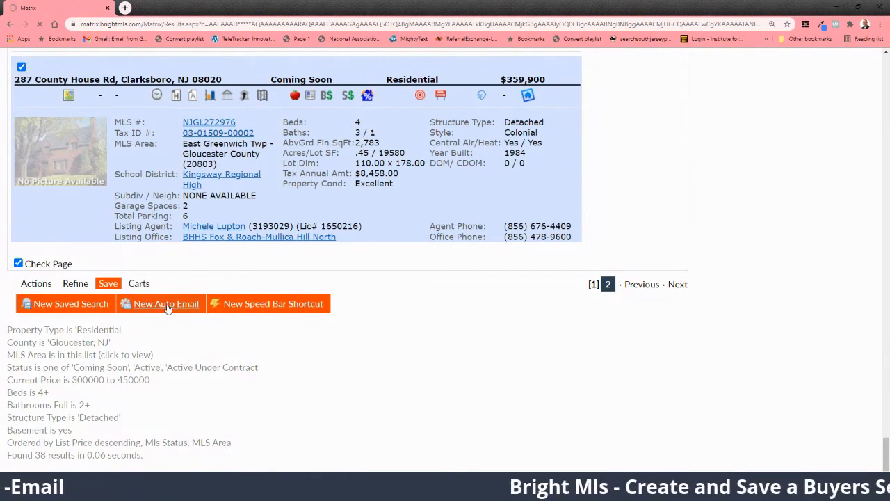
{"action": "mouse_move", "coordinate": [156, 391]}
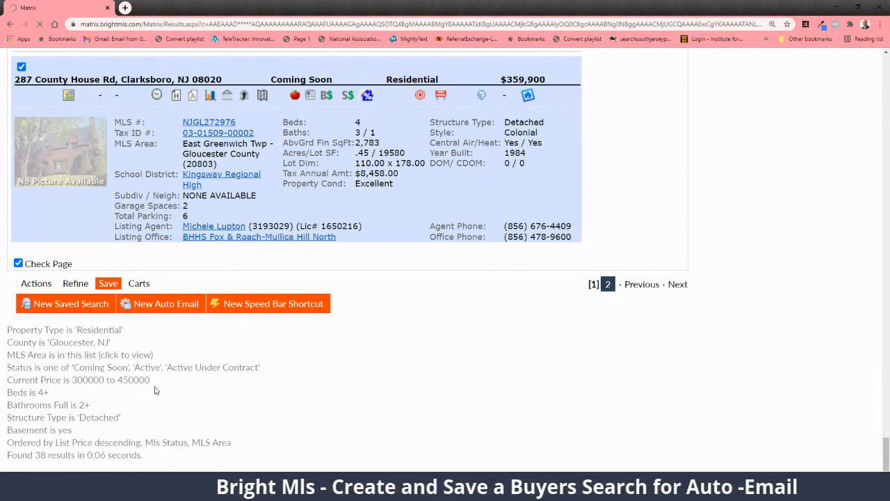
{"action": "mouse_move", "coordinate": [177, 314]}
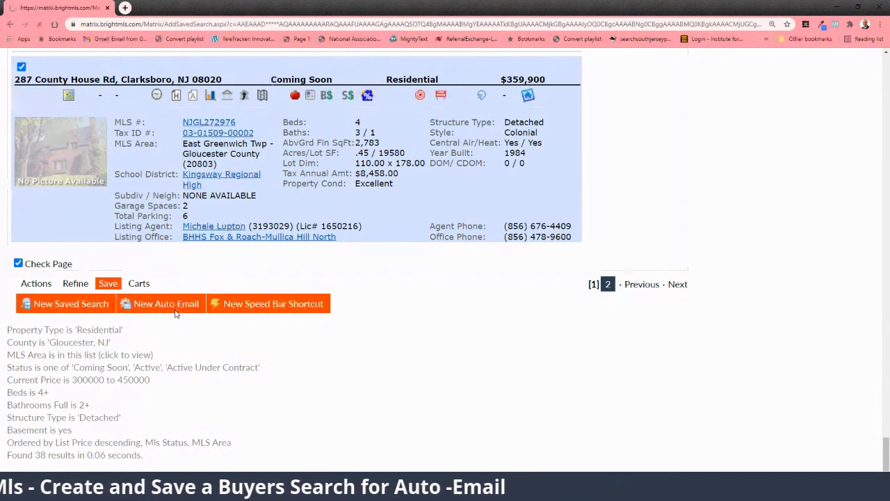
Start a new auto email from the current buyer search results
{"action": "left_click", "coordinate": [159, 303]}
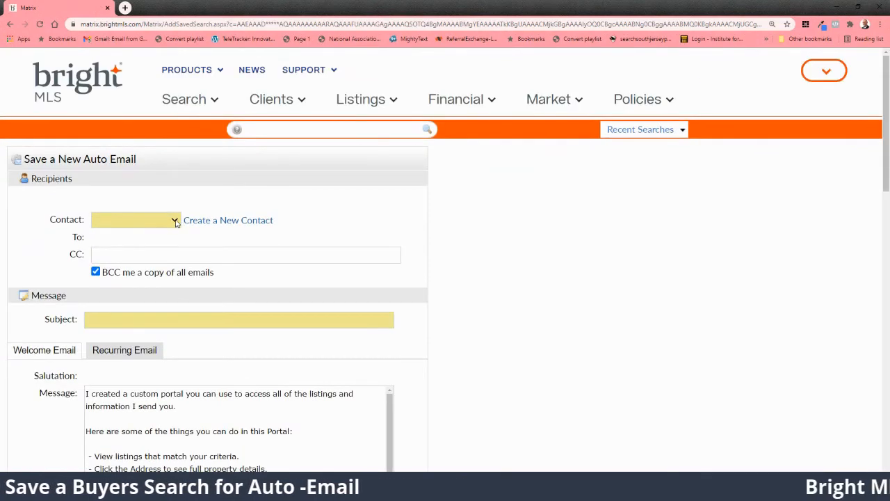
{"action": "left_click", "coordinate": [136, 220]}
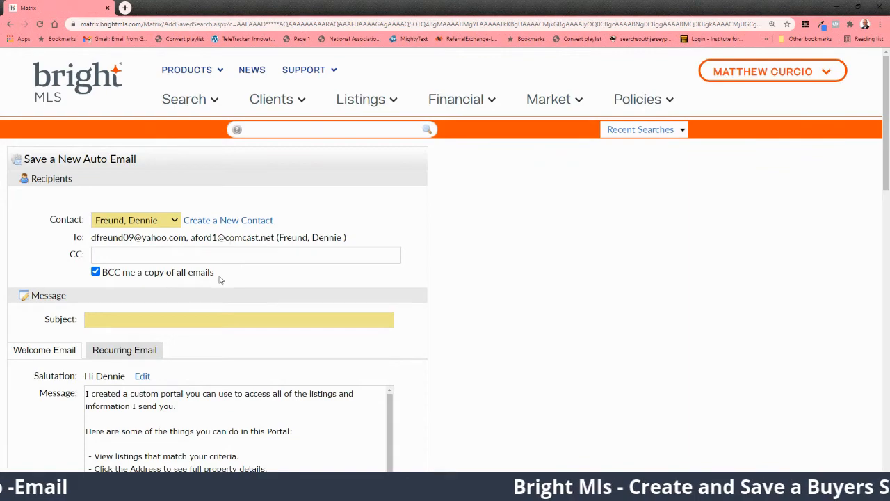
{"action": "scroll", "scroll_direction": "down", "scroll_amount": 3}
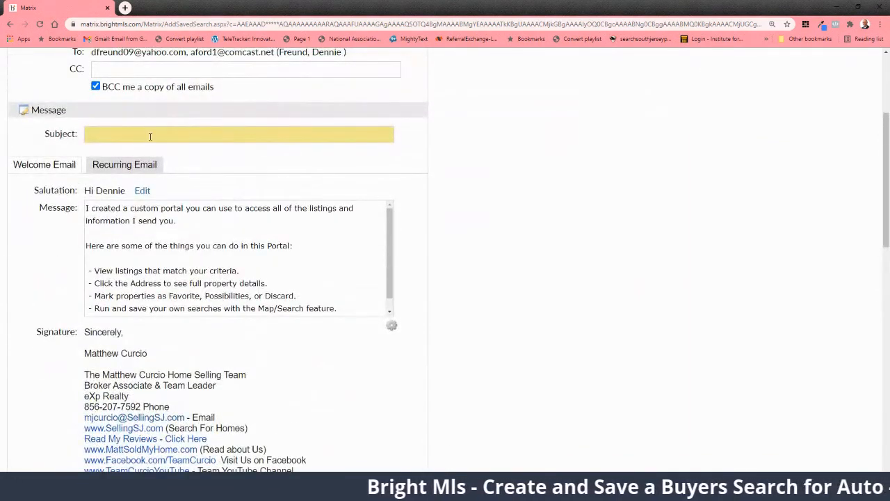
{"action": "type", "text": "New Listings That Match your Search"}
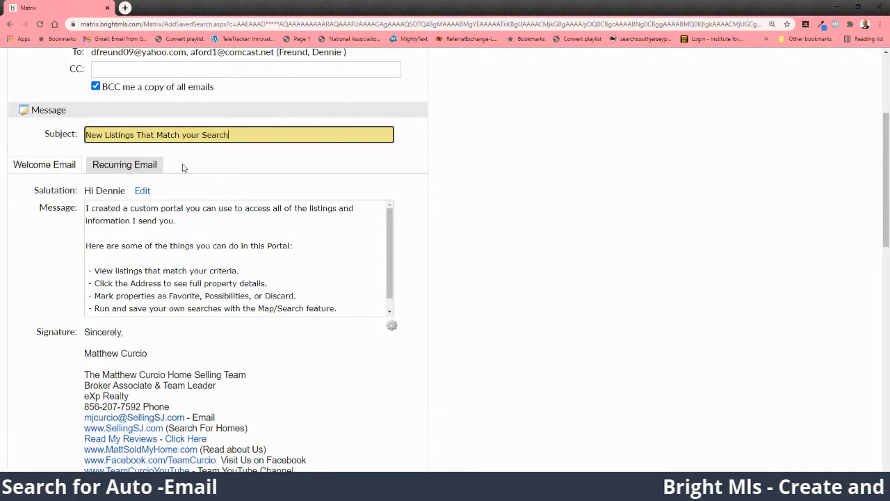
{"action": "type", "text": "!"}
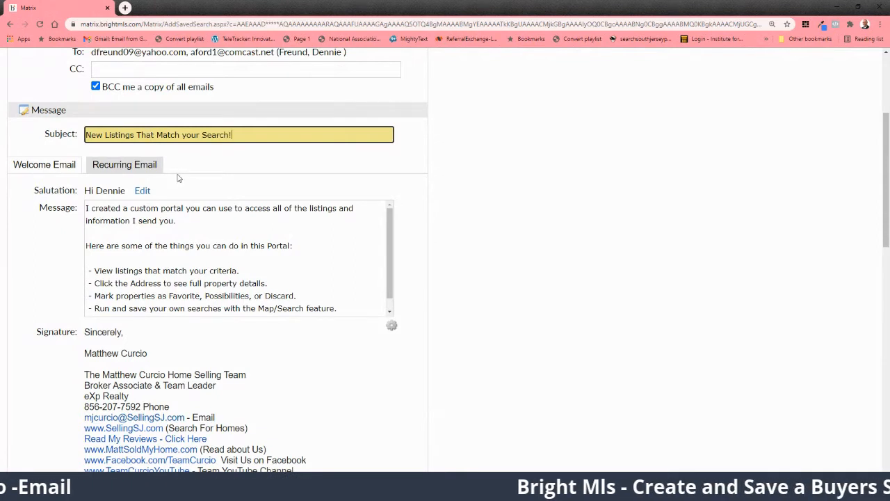
{"action": "scroll", "scroll_direction": "down", "scroll_amount": 3}
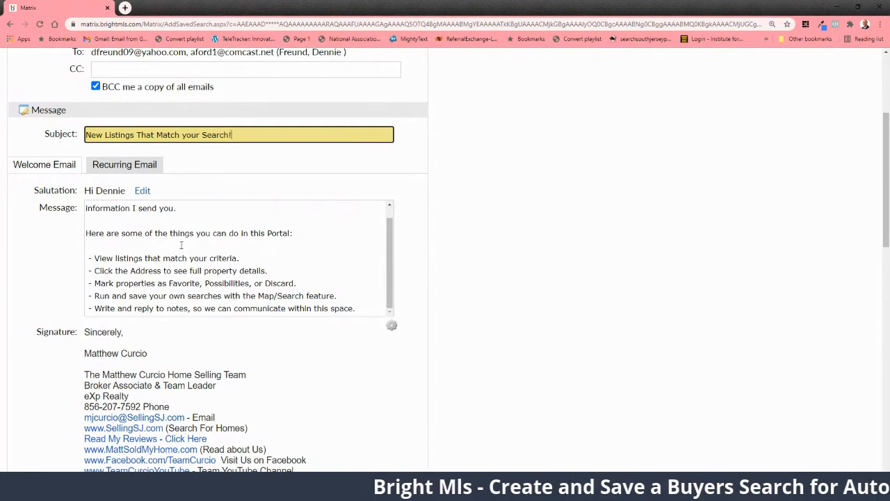
{"action": "scroll", "scroll_direction": "down", "scroll_amount": 3}
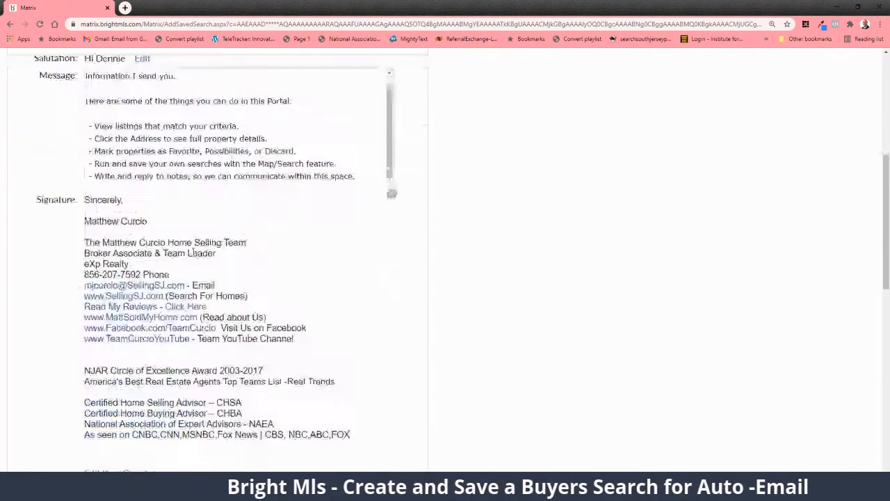
Set the auto email schedule to ASAP instead of daily
{"action": "scroll", "scroll_direction": "down", "scroll_amount": 3}
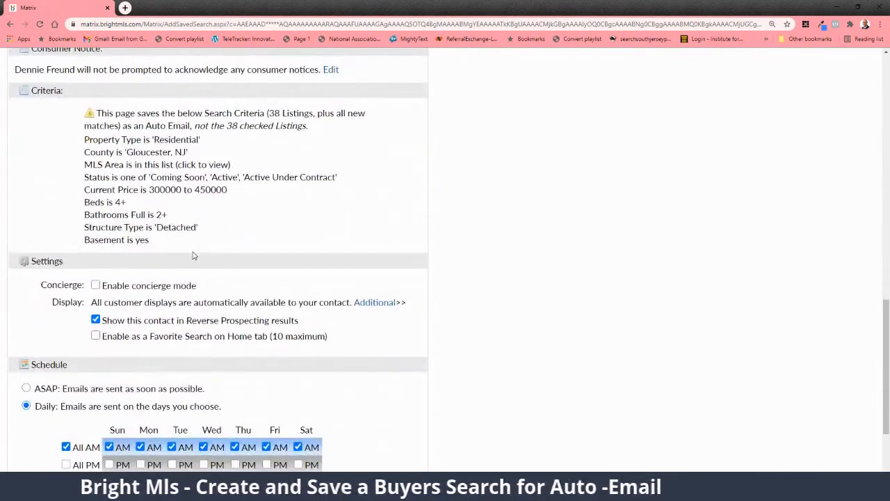
{"action": "scroll", "scroll_direction": "down", "scroll_amount": 3}
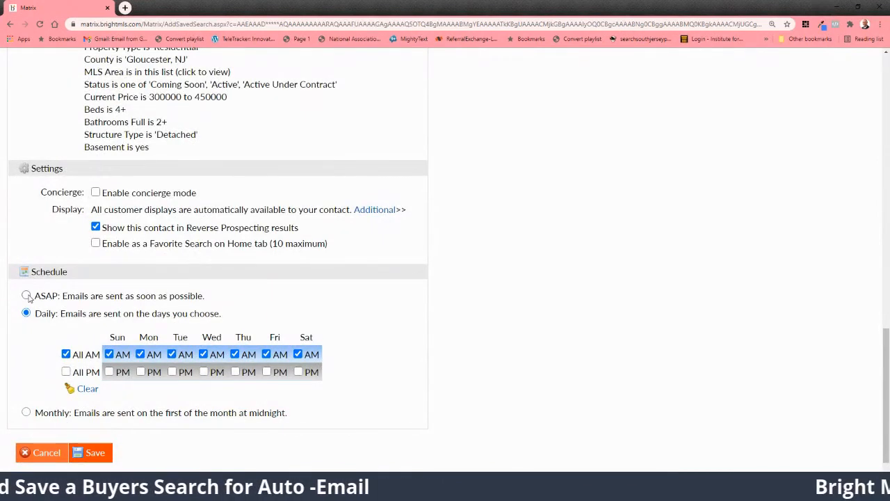
{"action": "left_click", "coordinate": [26, 295]}
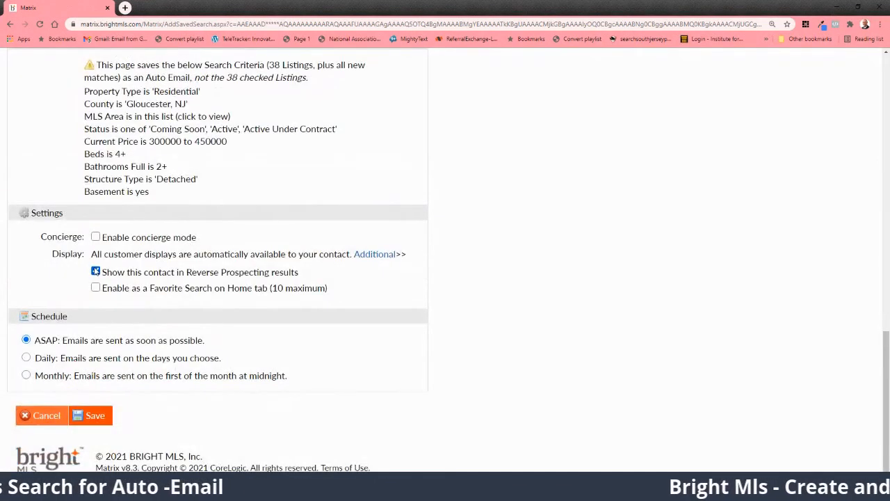
{"action": "left_click", "coordinate": [95, 271]}
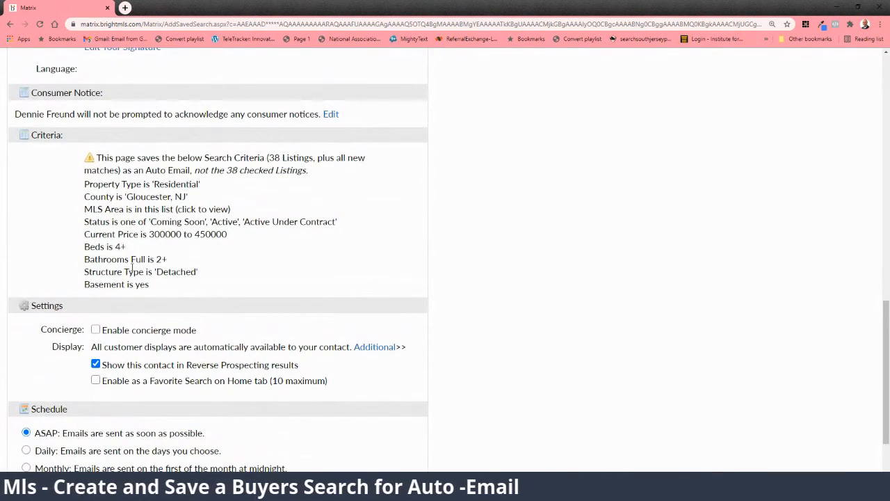
{"action": "scroll", "scroll_direction": "down", "scroll_amount": 3}
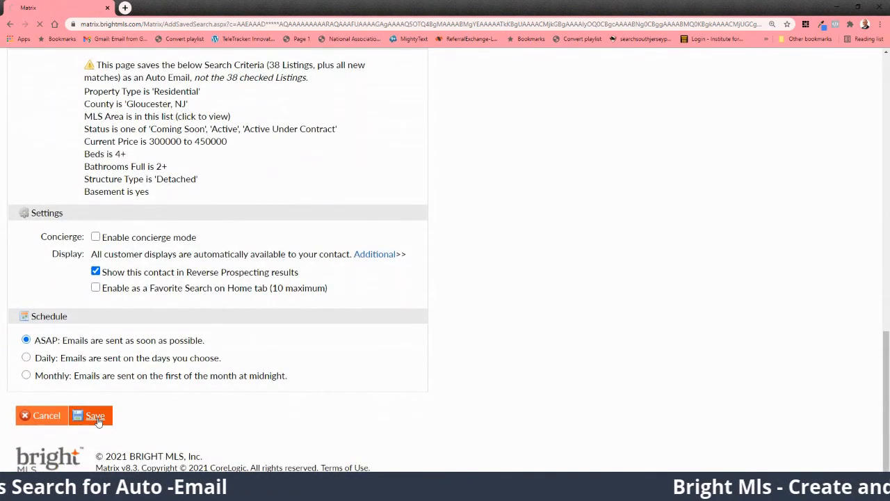
Save the 'New Listings That Match your Search!' auto email, returning to 38 results
{"action": "left_click", "coordinate": [91, 416]}
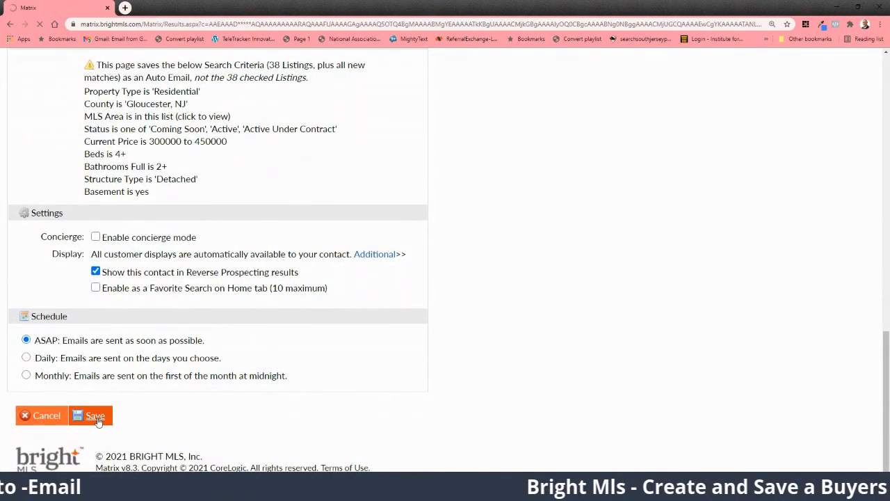
{"action": "left_click", "coordinate": [90, 415]}
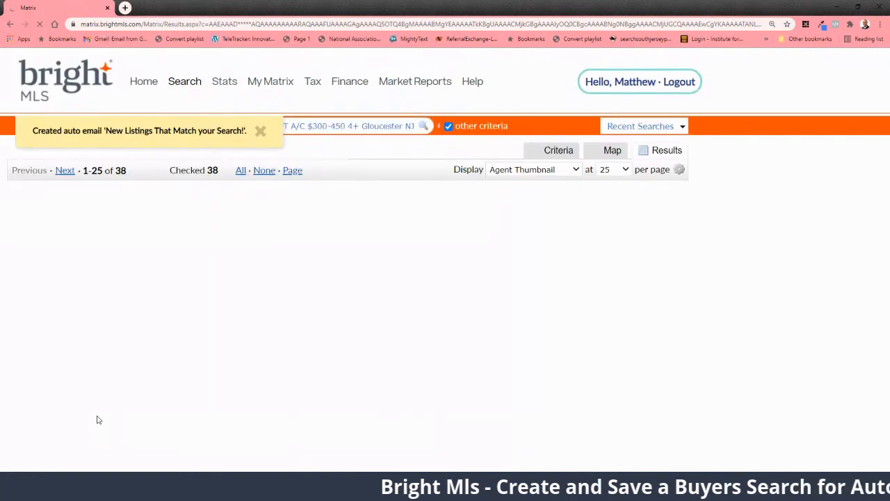